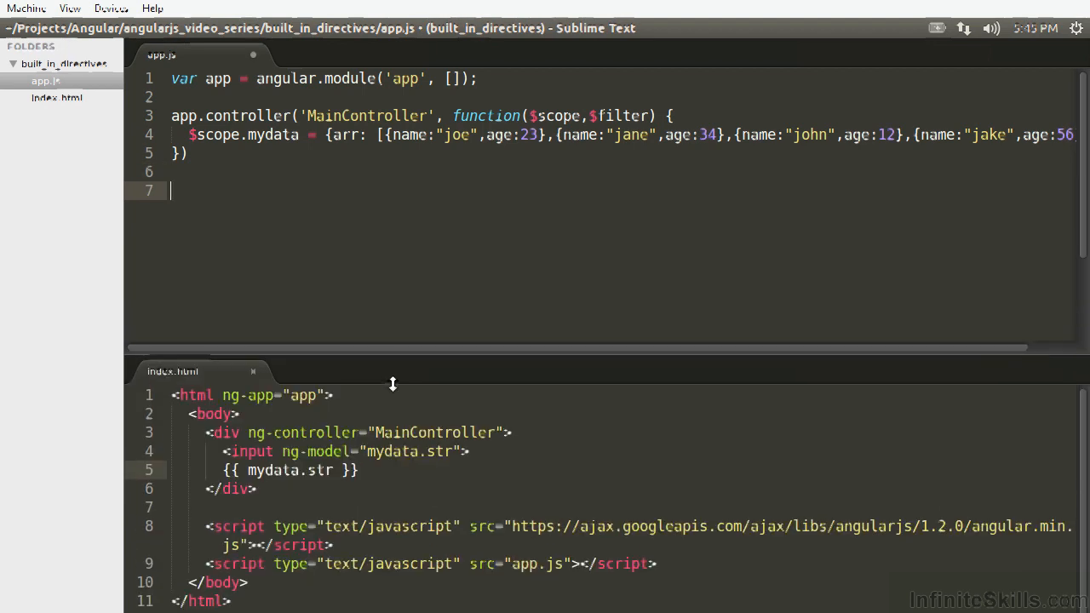
Add app.filter('charlimit') to app.js, returning function(input, length) with an open body.
{"action": "type", "text": "app.filter("}
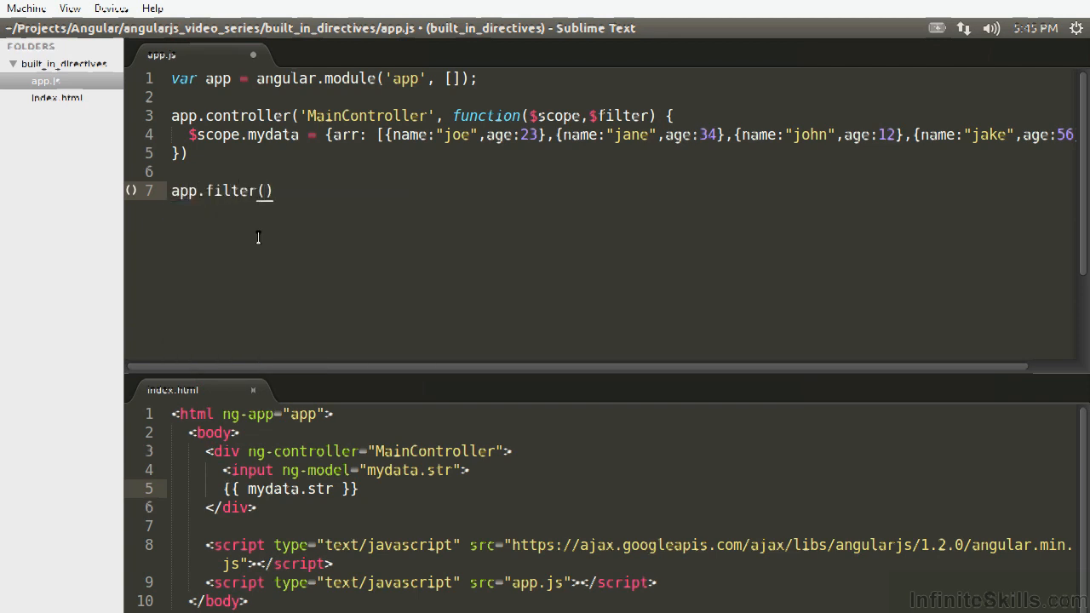
{"action": "type", "text": "''"}
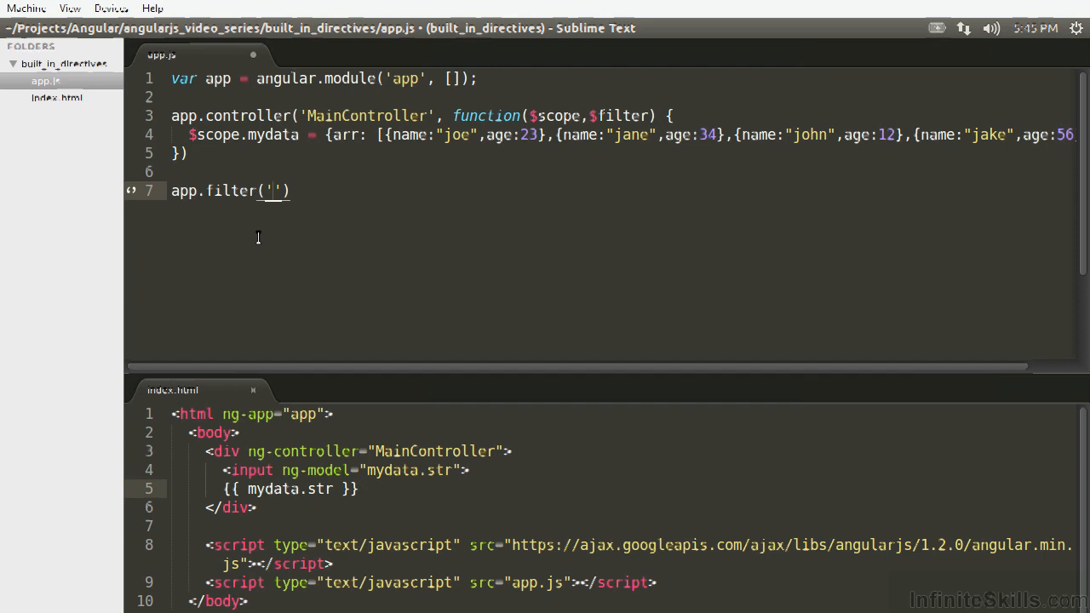
{"action": "type", "text": "charlimit',"}
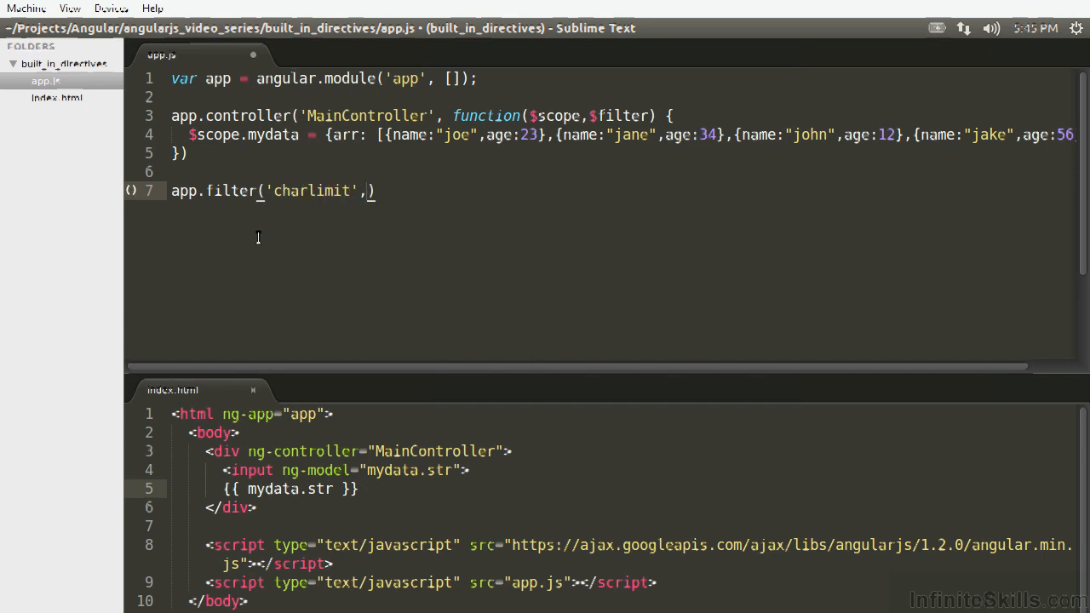
{"action": "type", "text": "function()"}
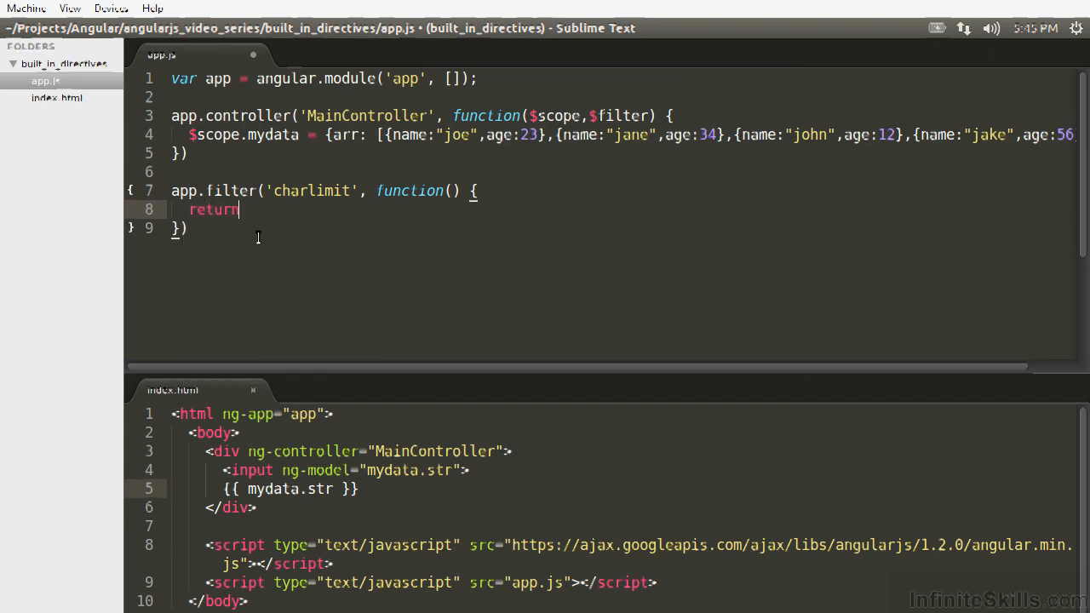
{"action": "type", "text": "function()"}
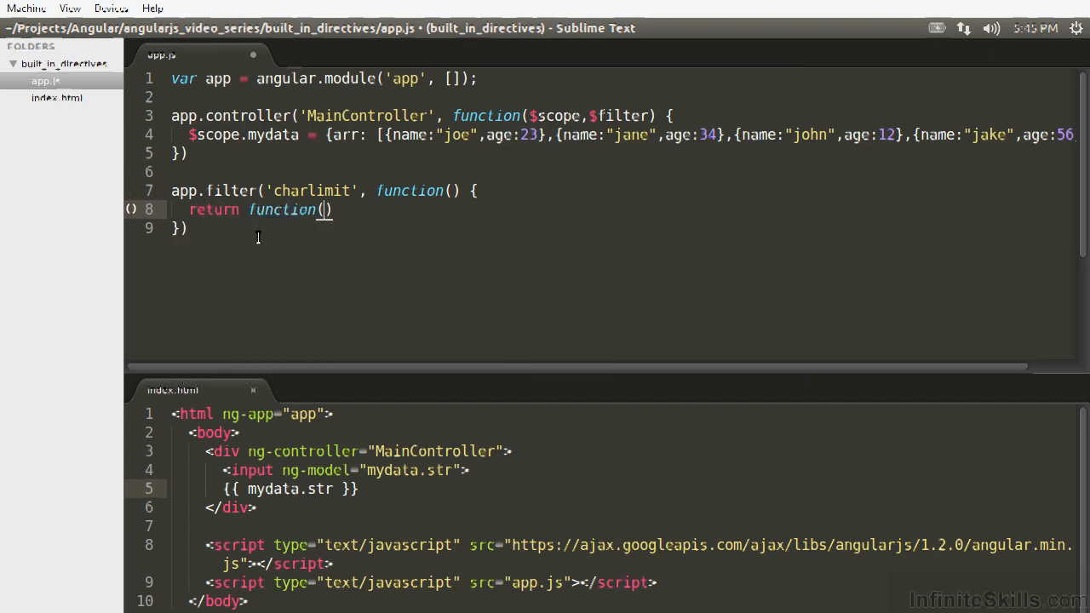
{"action": "type", "text": "input"}
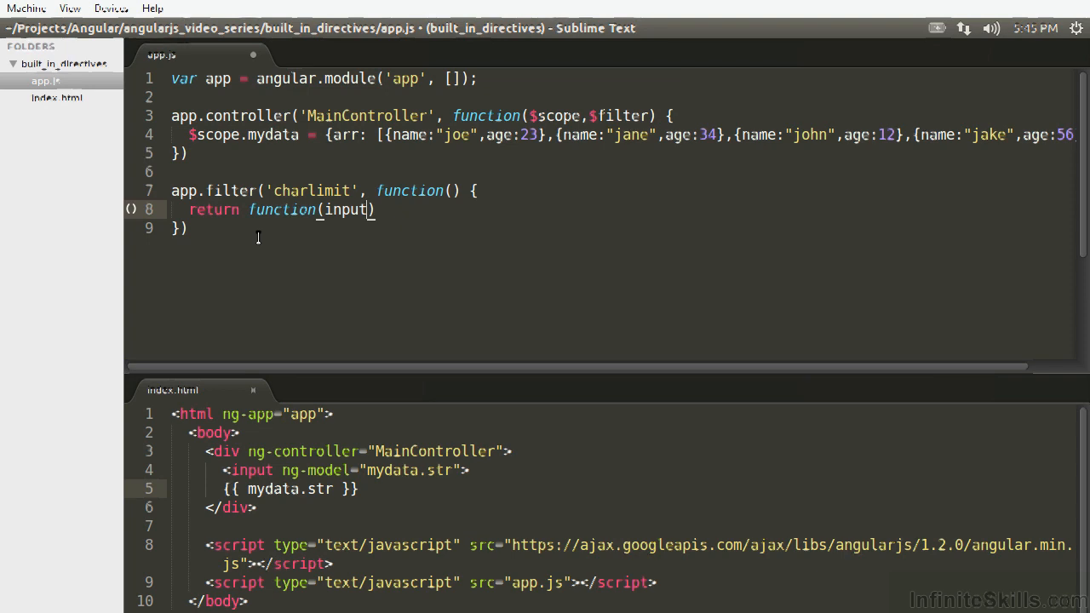
{"action": "type", "text": ","}
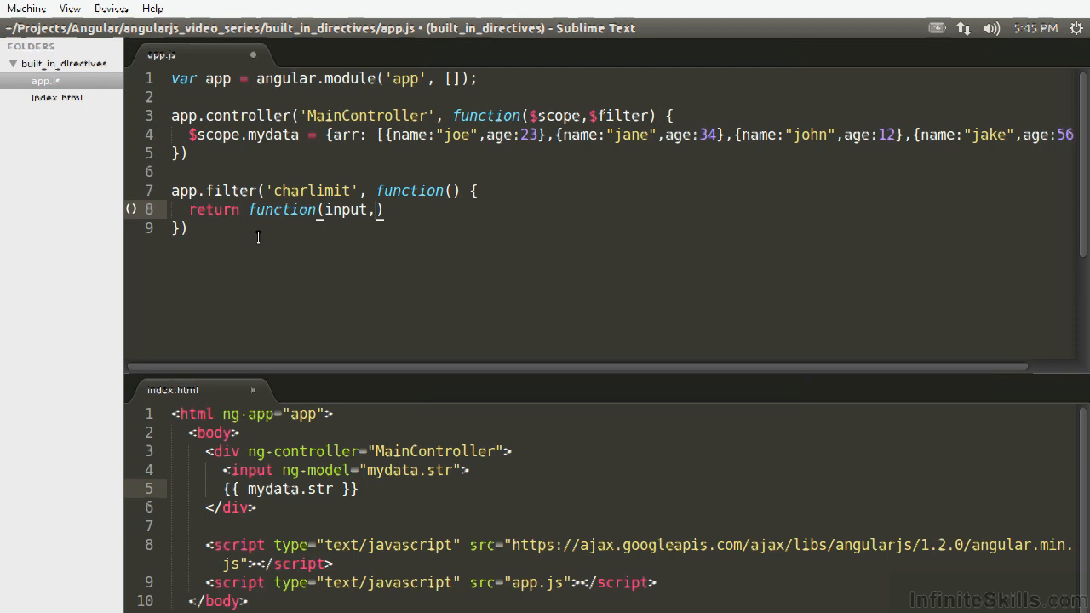
{"action": "type", "text": "length"}
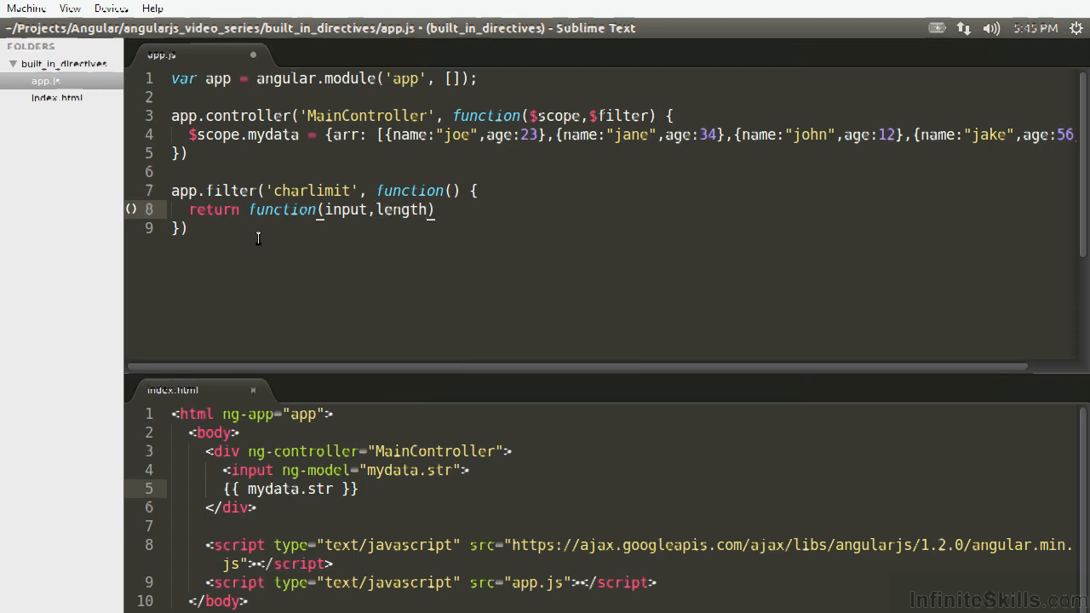
{"action": "type", "text": "{"}
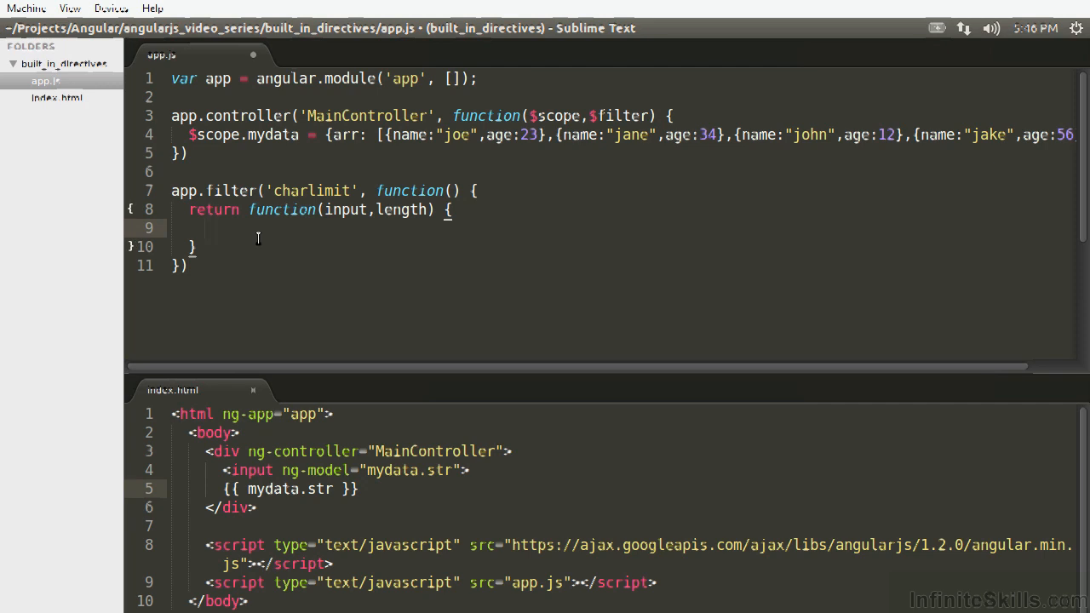
{"action": "mouse_move", "coordinate": [393, 246]}
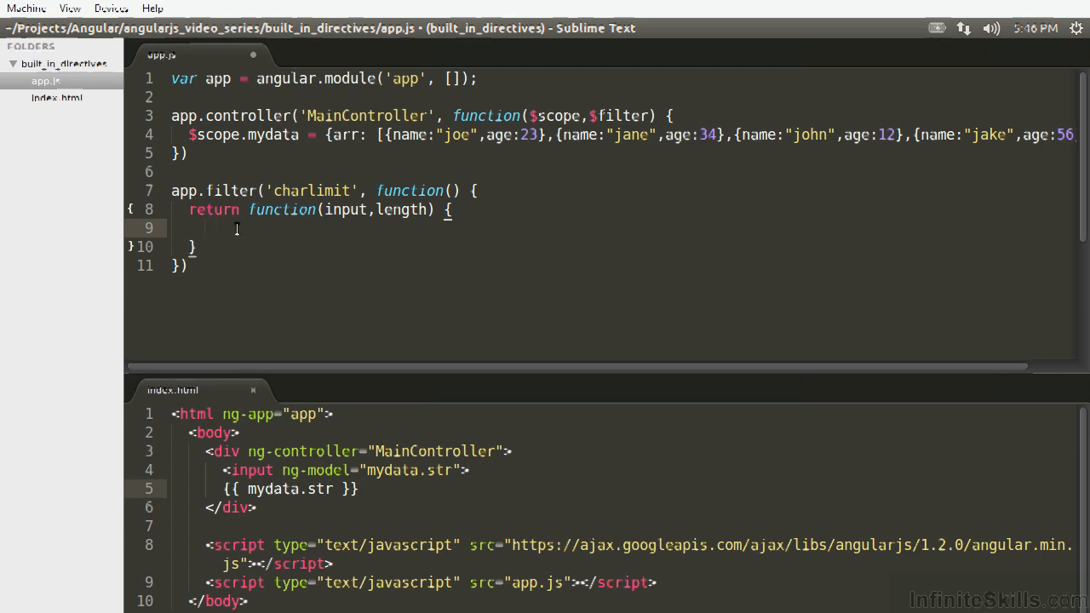
Add checks for a missing length and input, returning input when it fits within length.
{"action": "type", "text": "if ()"}
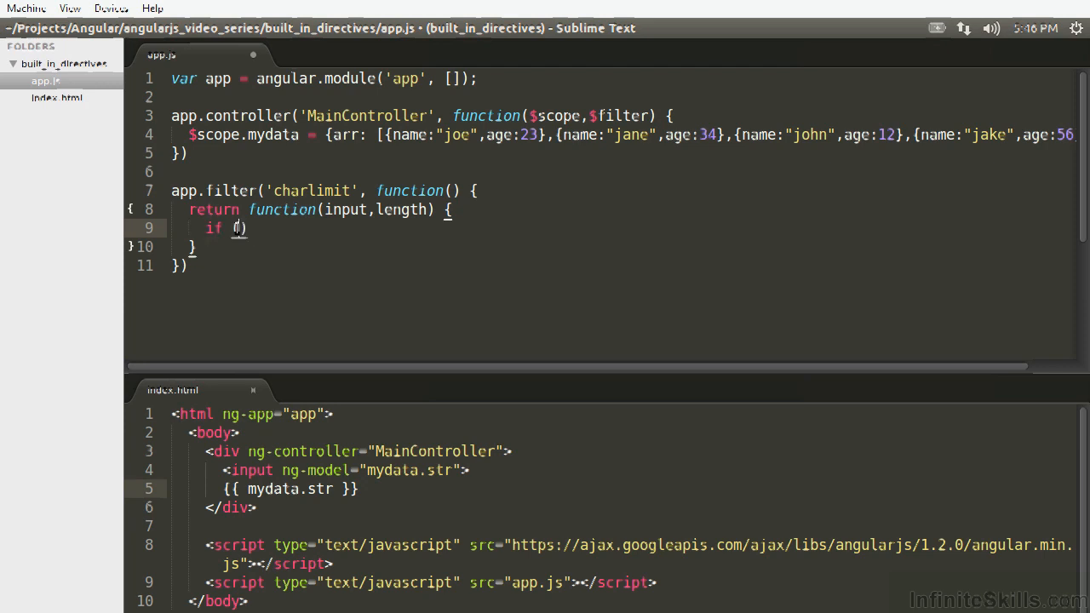
{"action": "type", "text": "!length) {"}
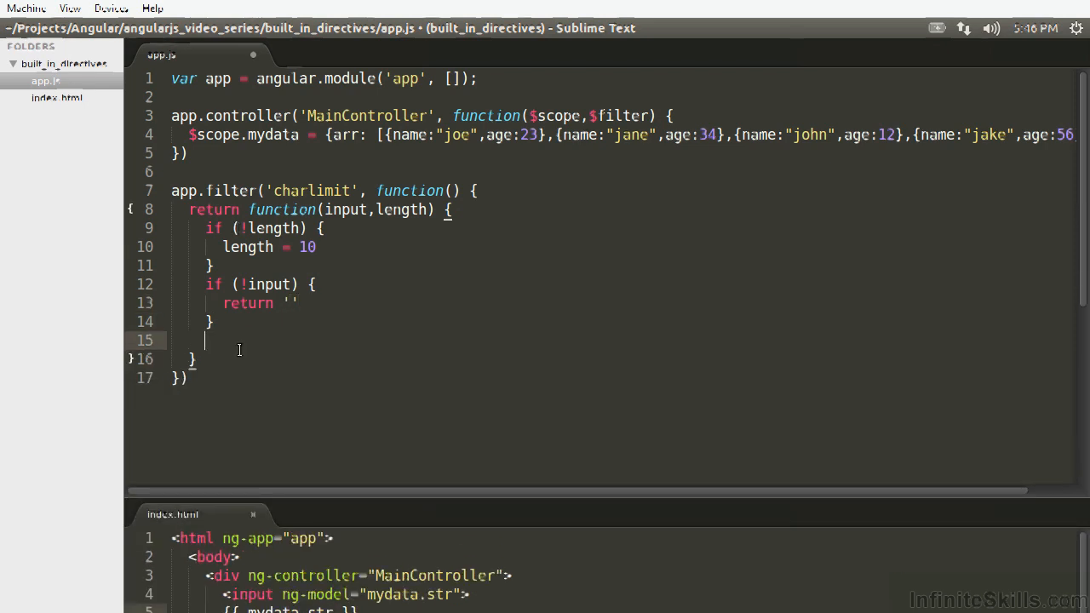
{"action": "type", "text": "if (input)"}
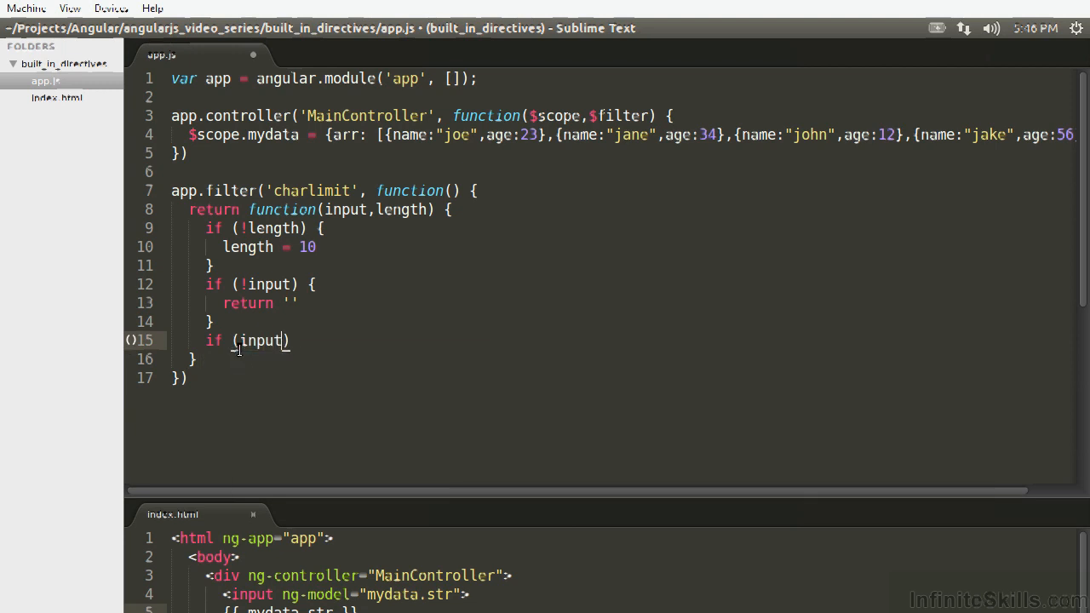
{"action": "type", "text": ".length <="}
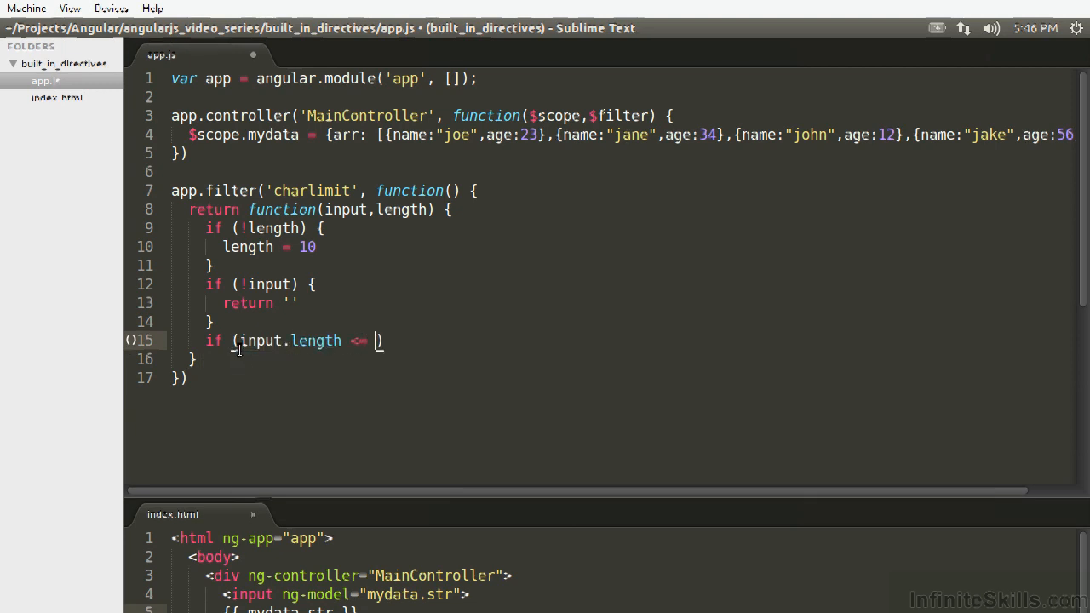
{"action": "type", "text": "length"}
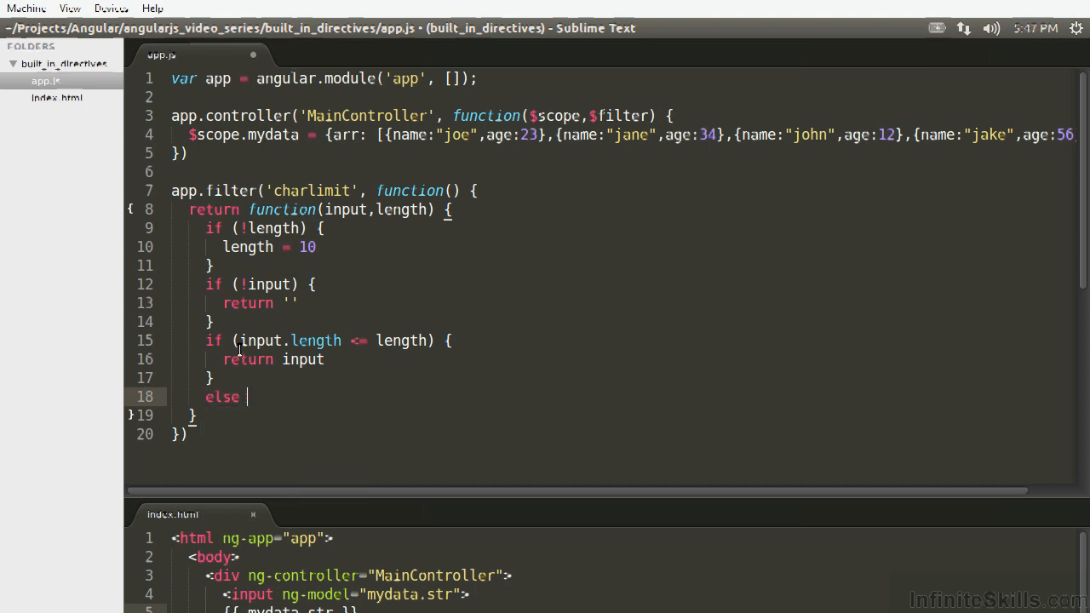
Return input.substring(0,length) + '...' for input longer than length.
{"action": "type", "text": "{"}
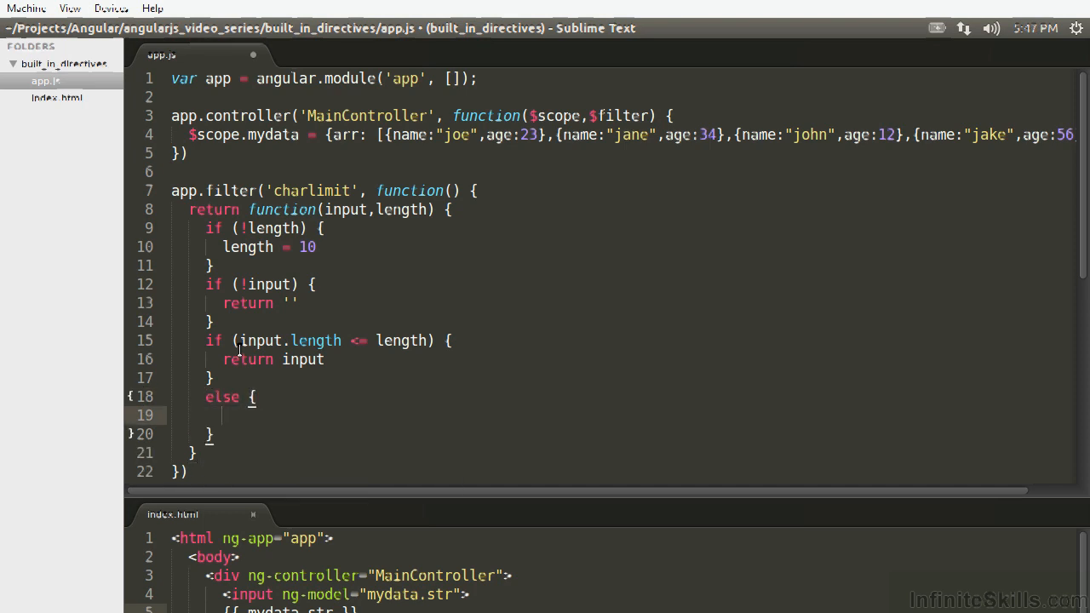
{"action": "type", "text": "return input.substring"}
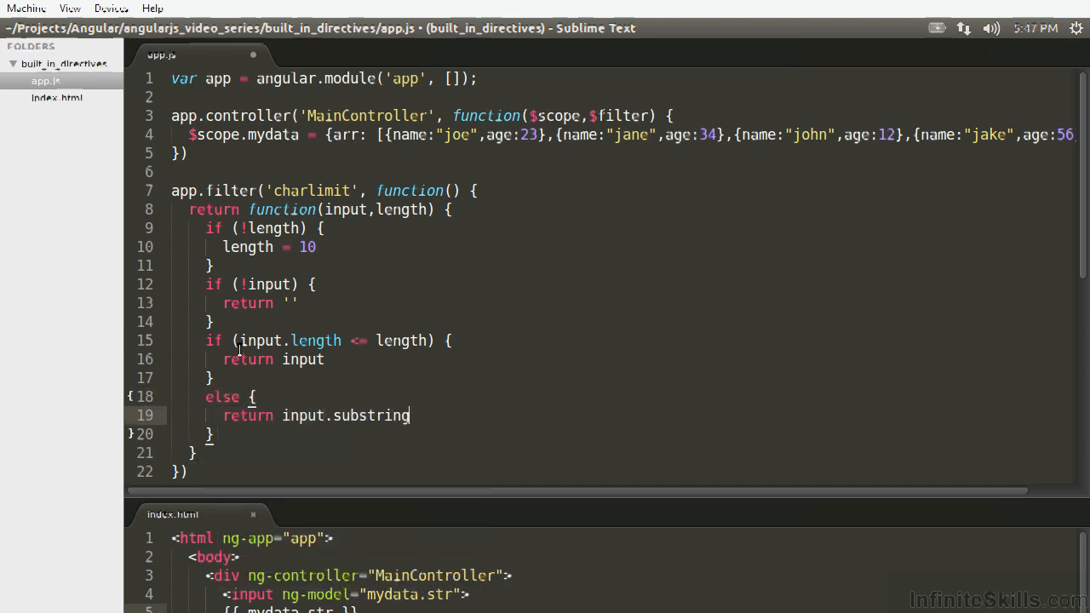
{"action": "type", "text": "(0,length) + '..'"}
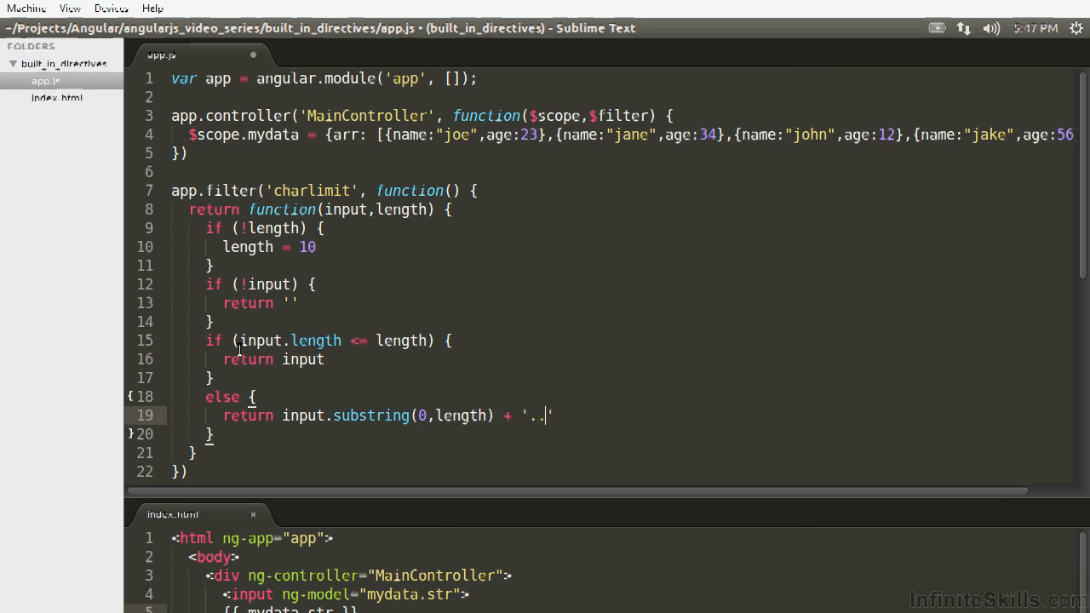
{"action": "type", "text": ".."}
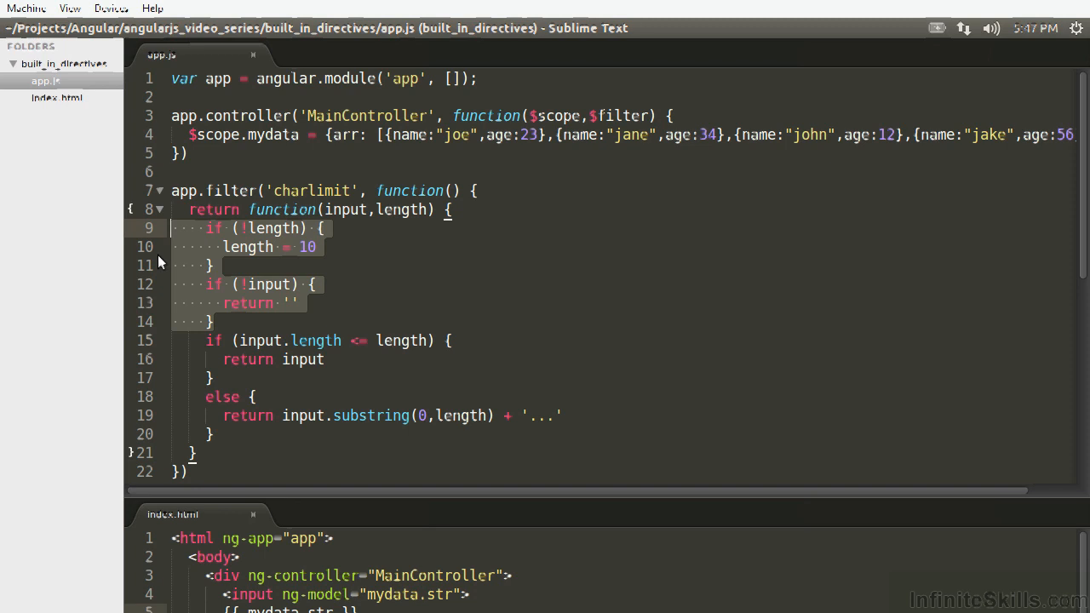
{"action": "left_click", "coordinate": [273, 407]}
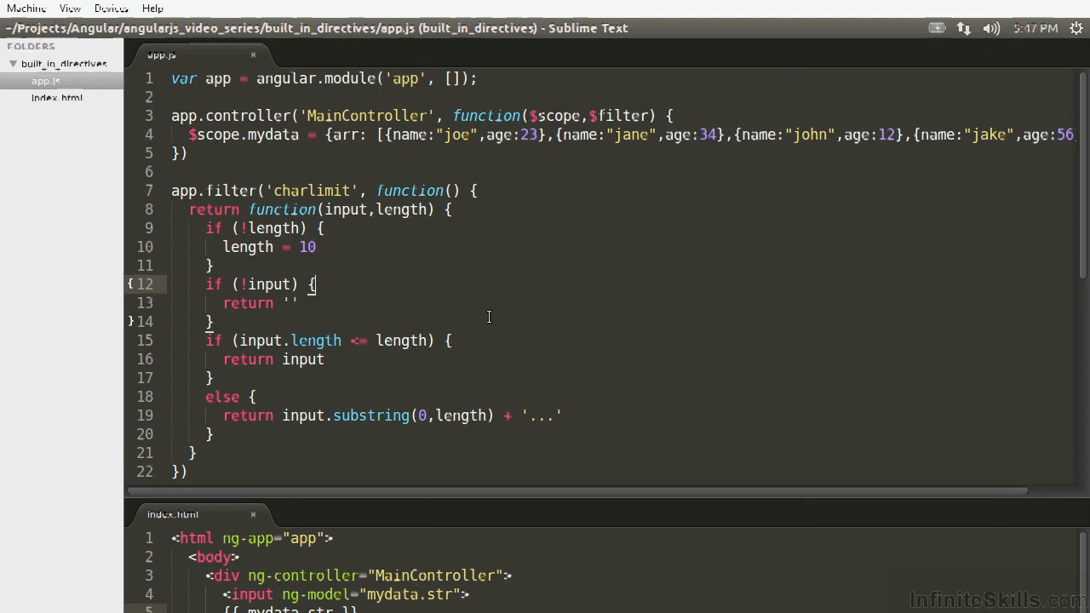
{"action": "mouse_move", "coordinate": [551, 514]}
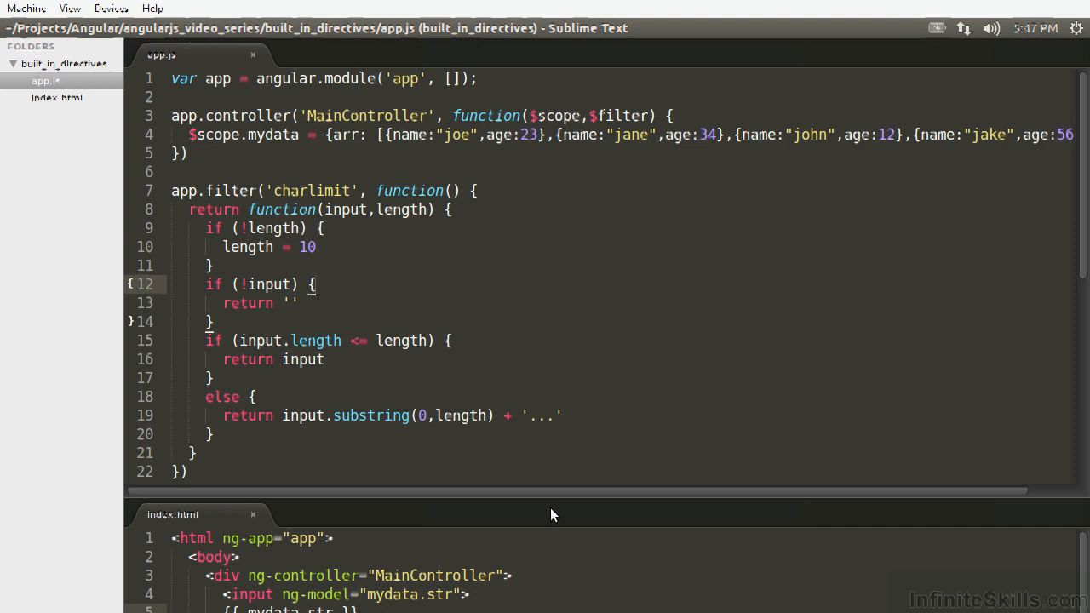
{"action": "left_click_drag", "start_coordinate": [558, 502], "coordinate": [558, 311]}
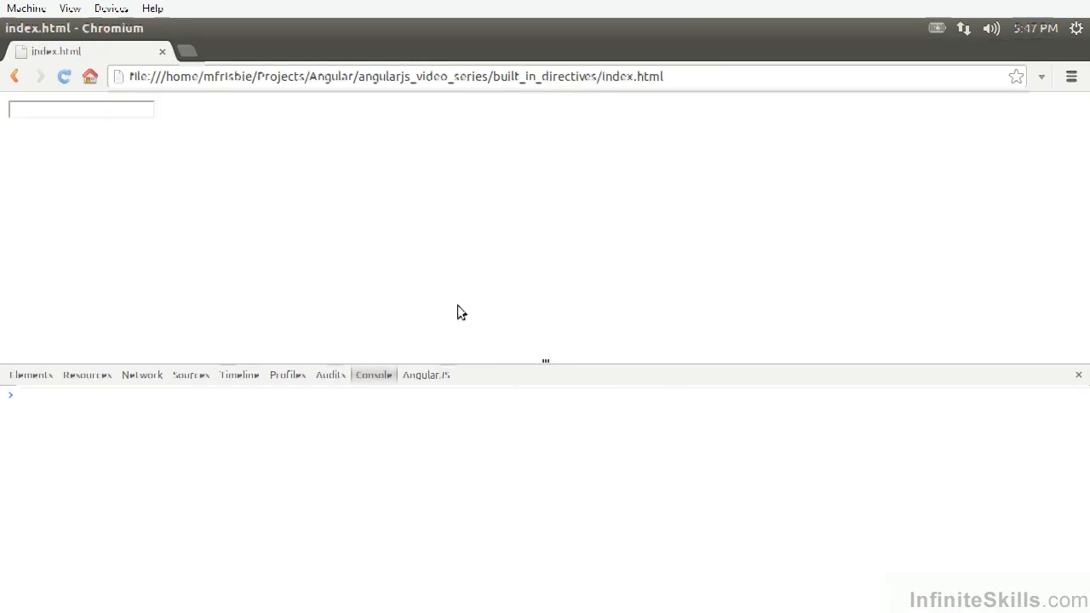
Type 'kkkk', '123' and 'kkkk' into the page input to watch the truncated output.
{"action": "type", "text": "kkkkkkkkkkkkkkkk"}
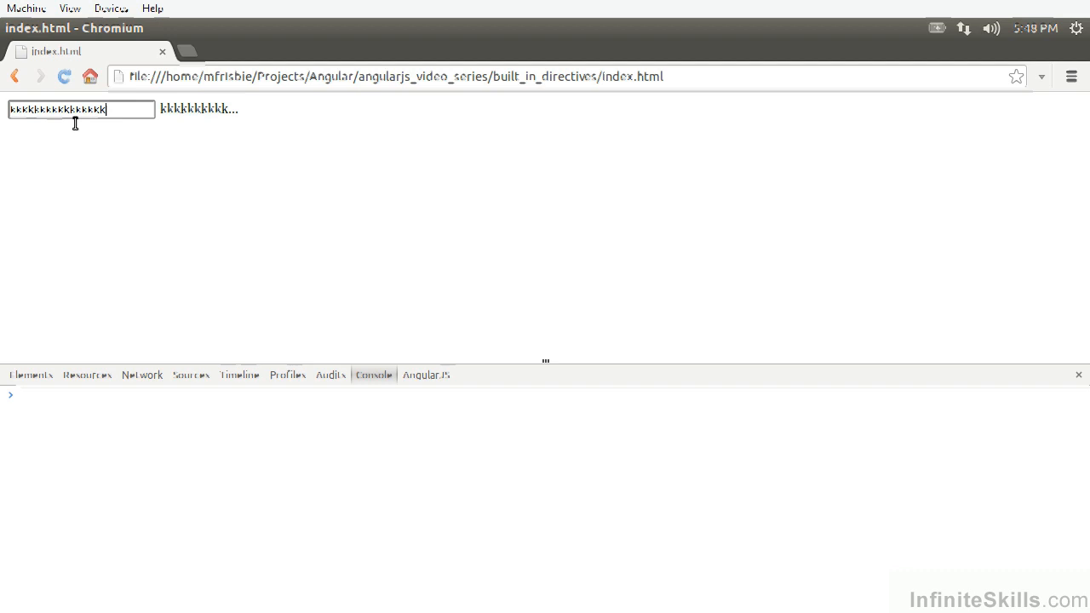
{"action": "type", "text": "1234567890"}
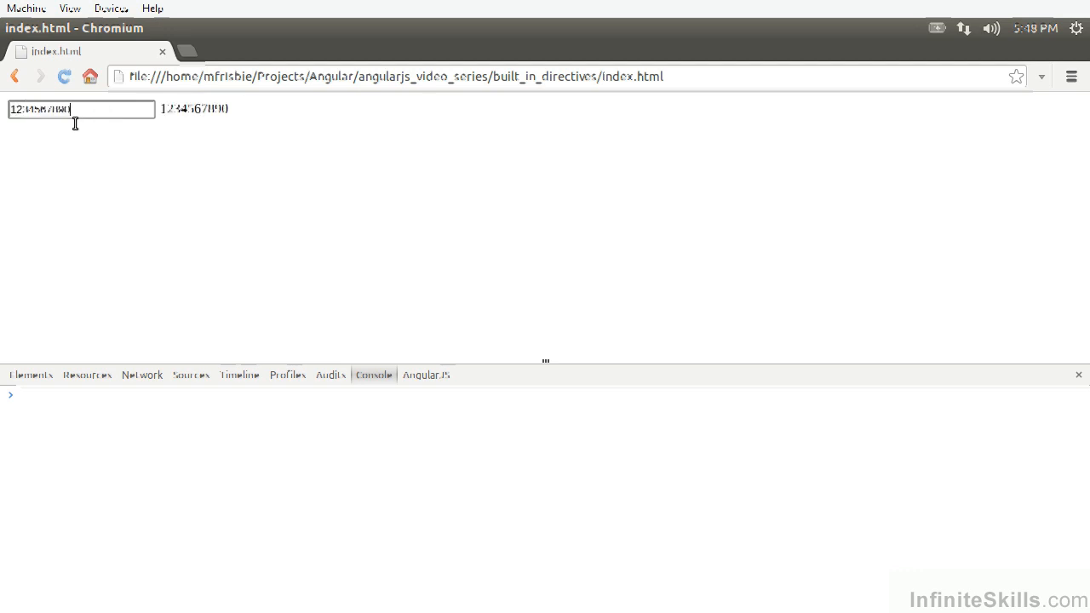
{"action": "type", "text": "kkkk"}
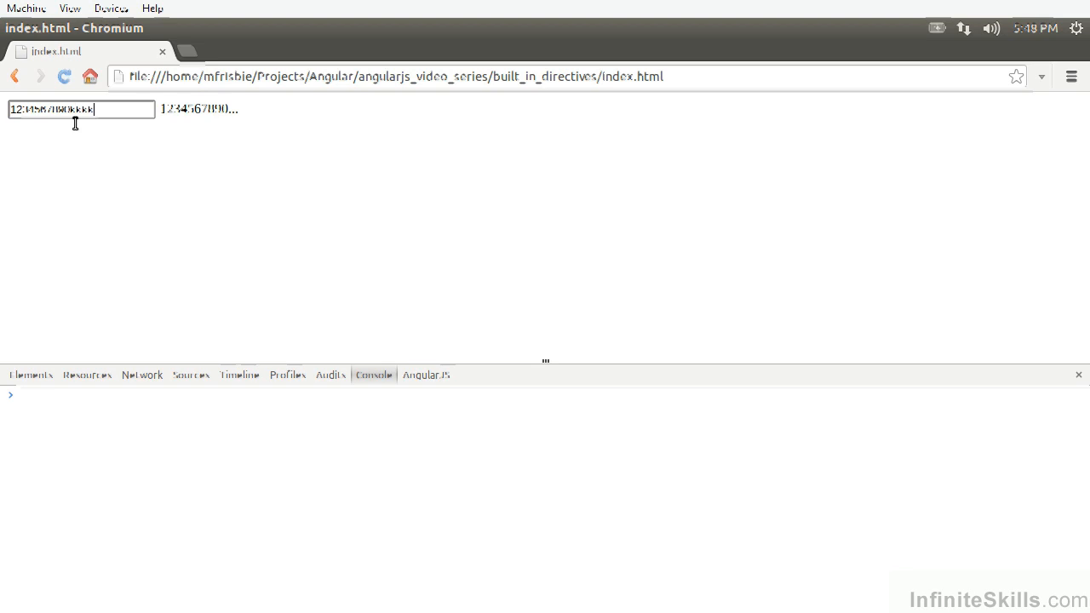
{"action": "key", "text": "BackSpace"}
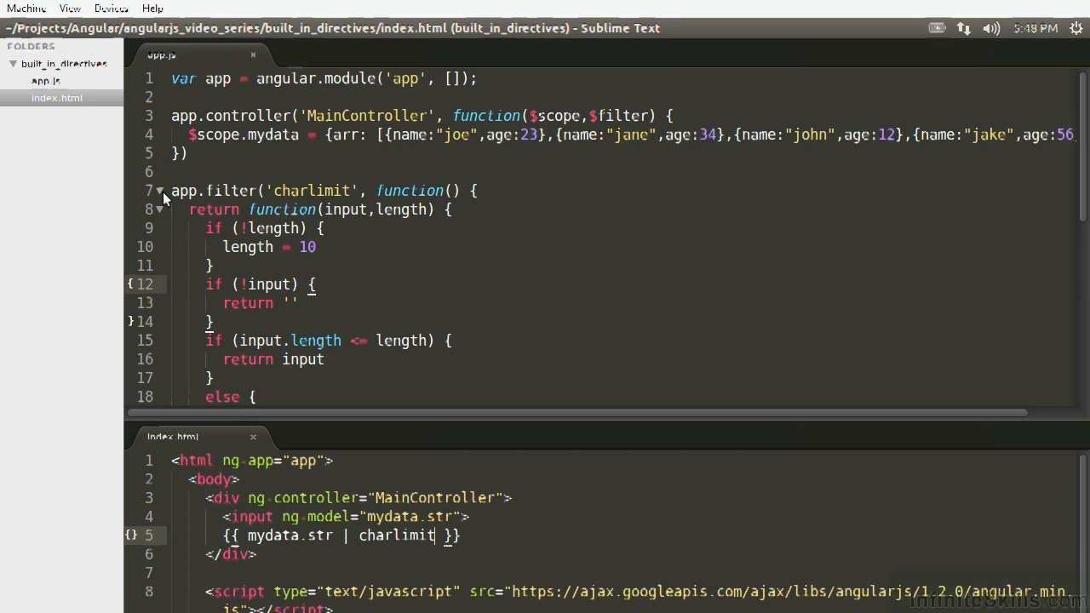
In app.js, start app.filter('candrink') returning function(data, minage).
{"action": "left_click", "coordinate": [161, 190]}
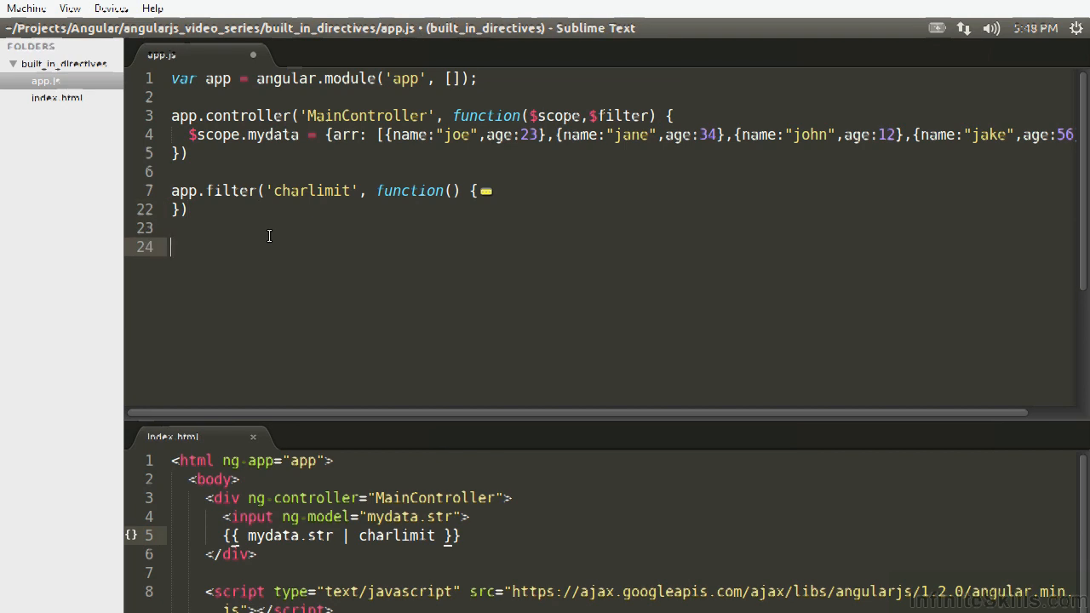
{"action": "type", "text": "app.filter("}
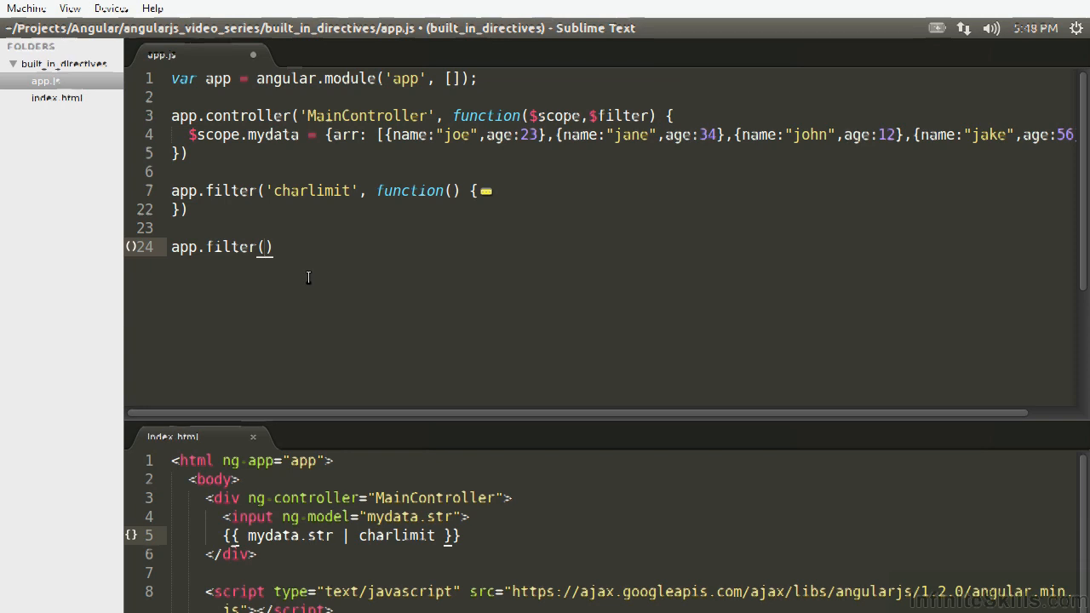
{"action": "type", "text": "'candrink', function("}
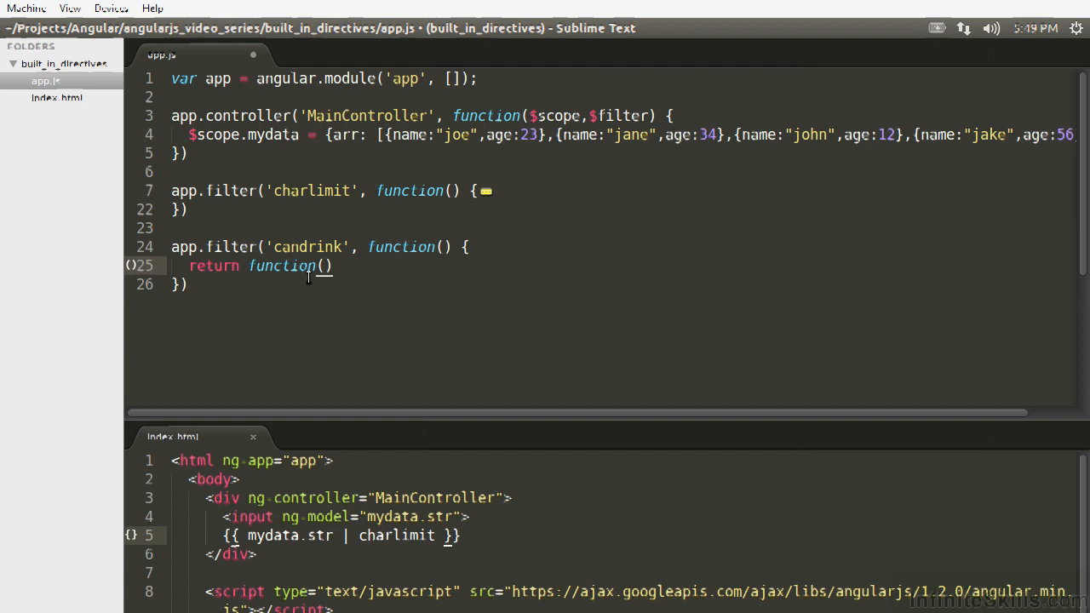
{"action": "type", "text": "data,"}
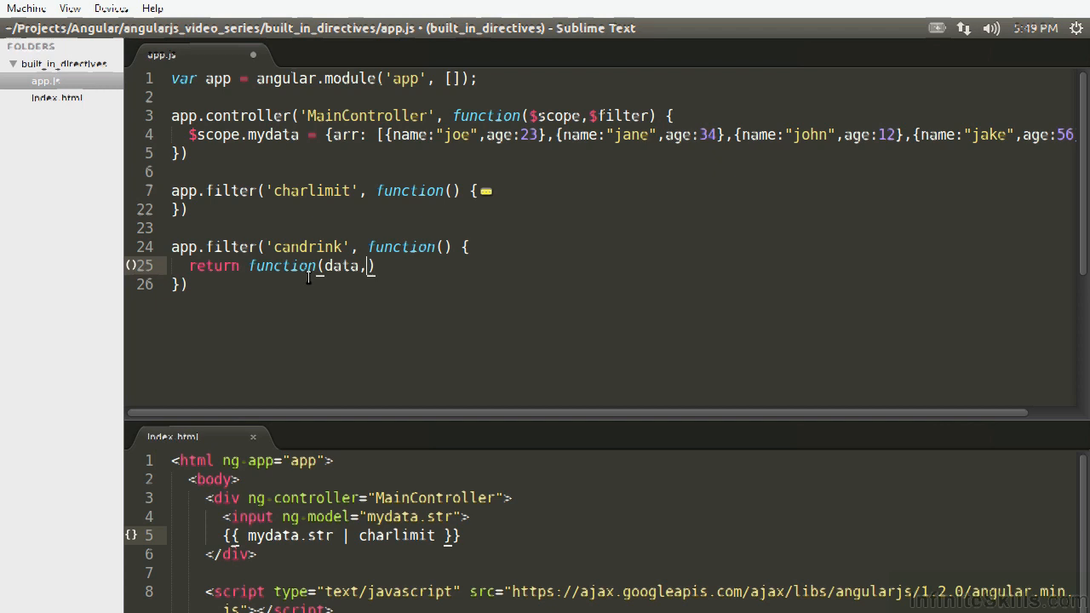
{"action": "type", "text": "minage"}
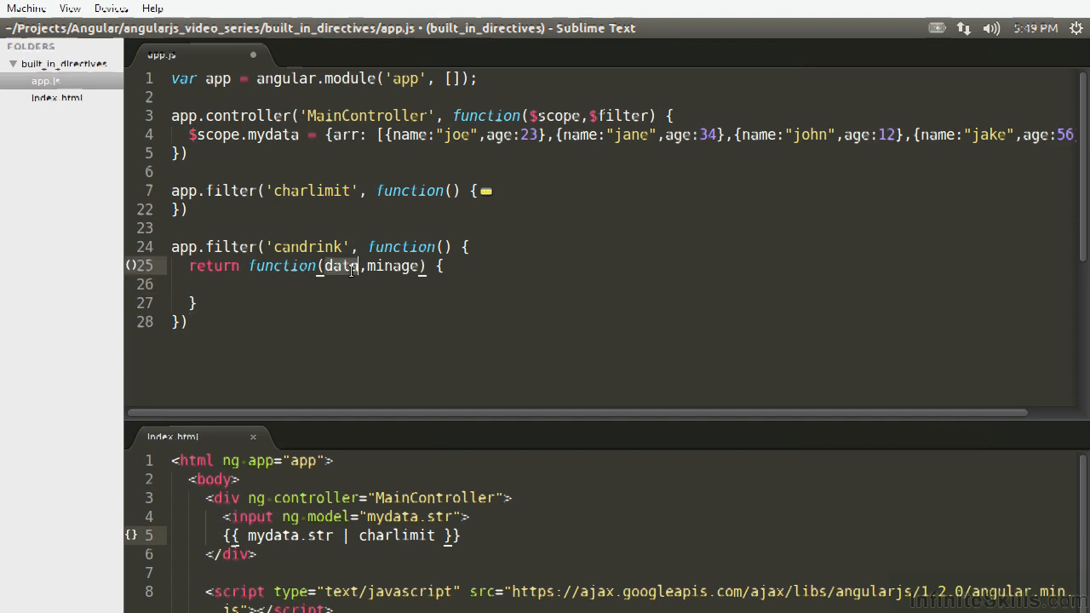
{"action": "mouse_move", "coordinate": [798, 314]}
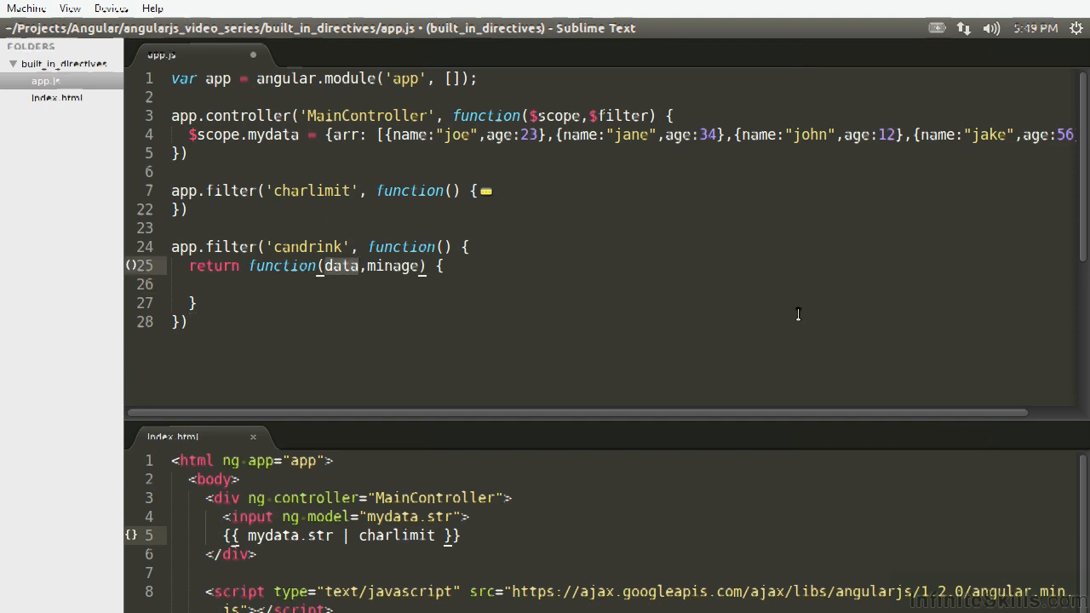
Default minage to 21, loop over data collecting matches, and return filtered.
{"action": "left_click", "coordinate": [213, 284]}
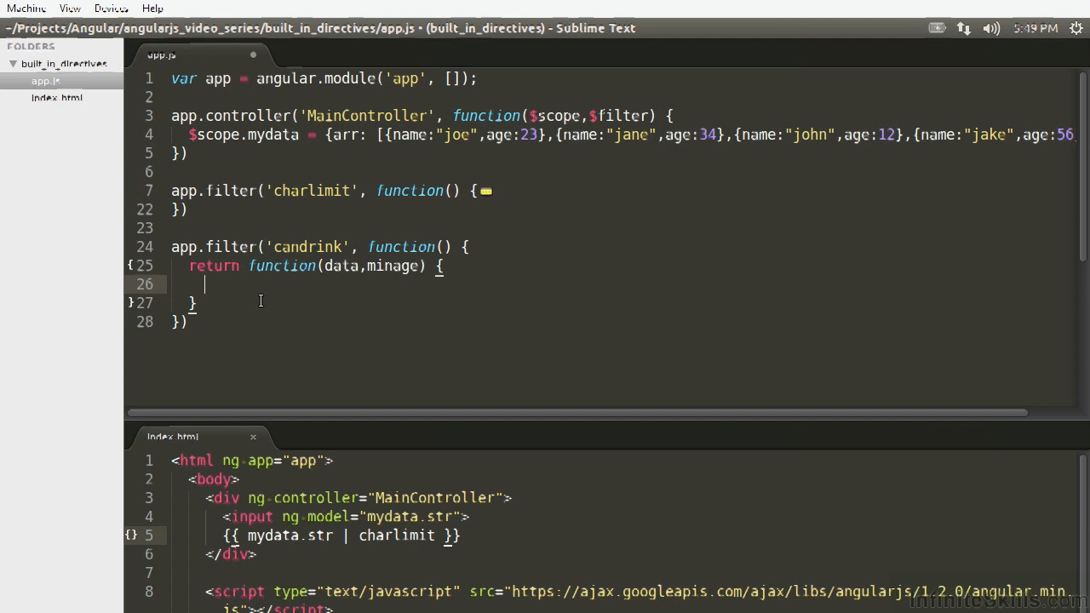
{"action": "type", "text": "var filtered = [];"}
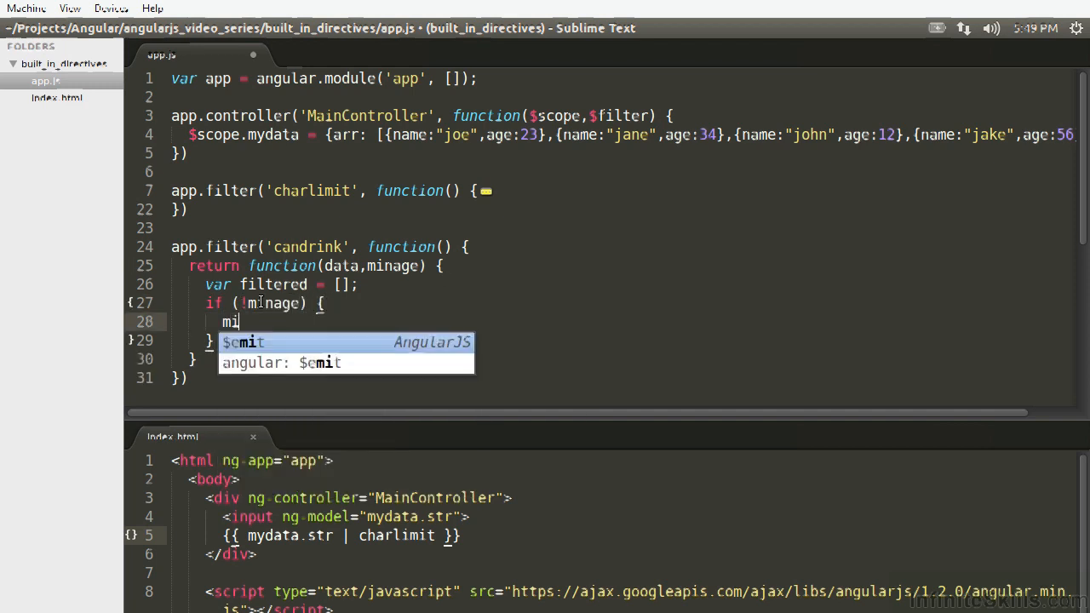
{"action": "type", "text": "nage = 21"}
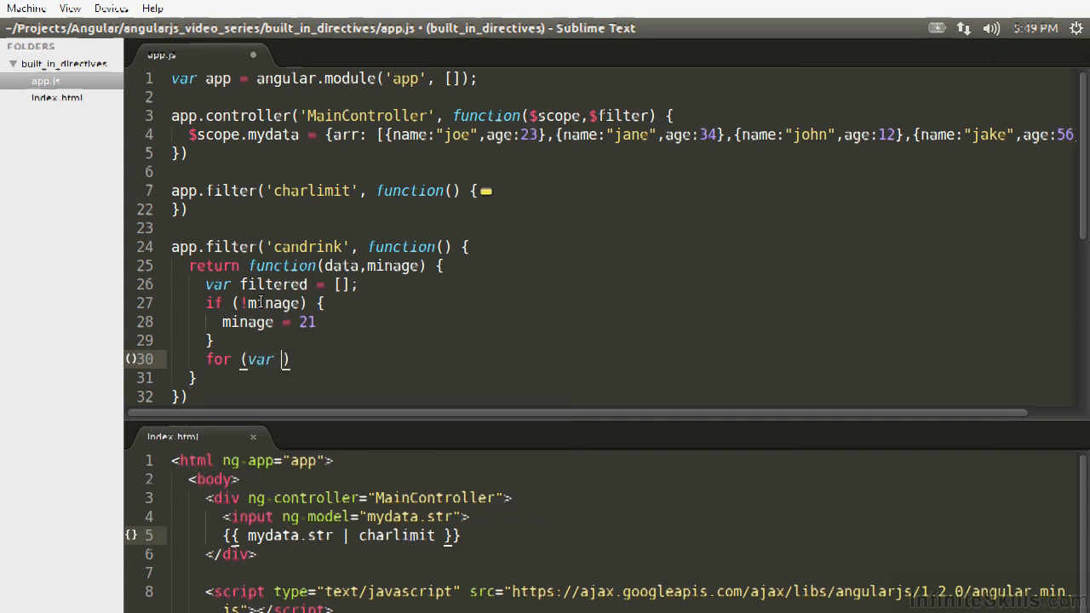
{"action": "type", "text": "i=0;i<data.length;i++"}
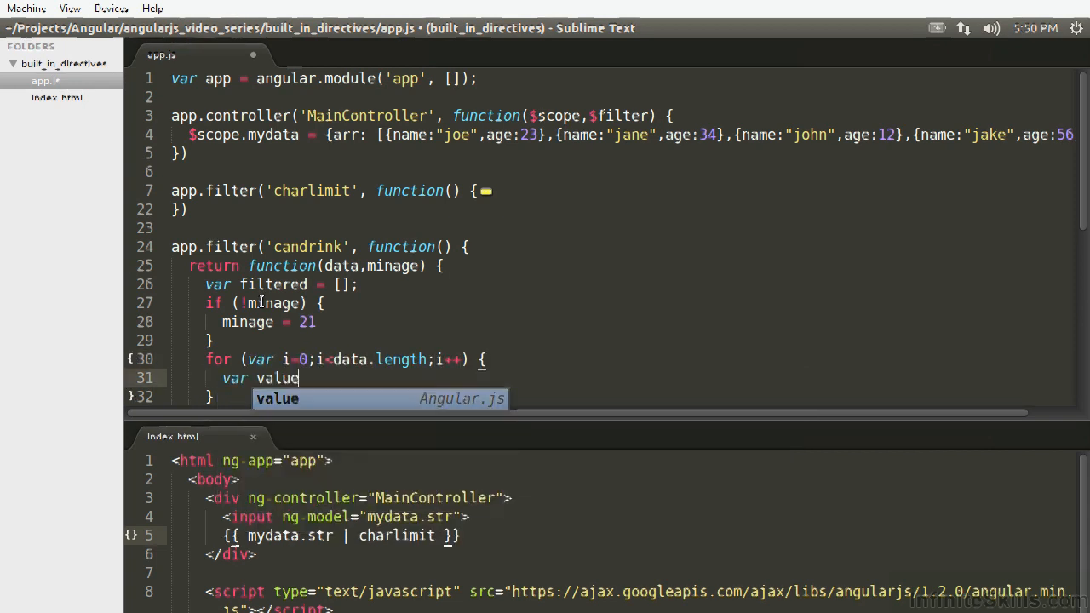
{"action": "type", "text": "= data[i];"}
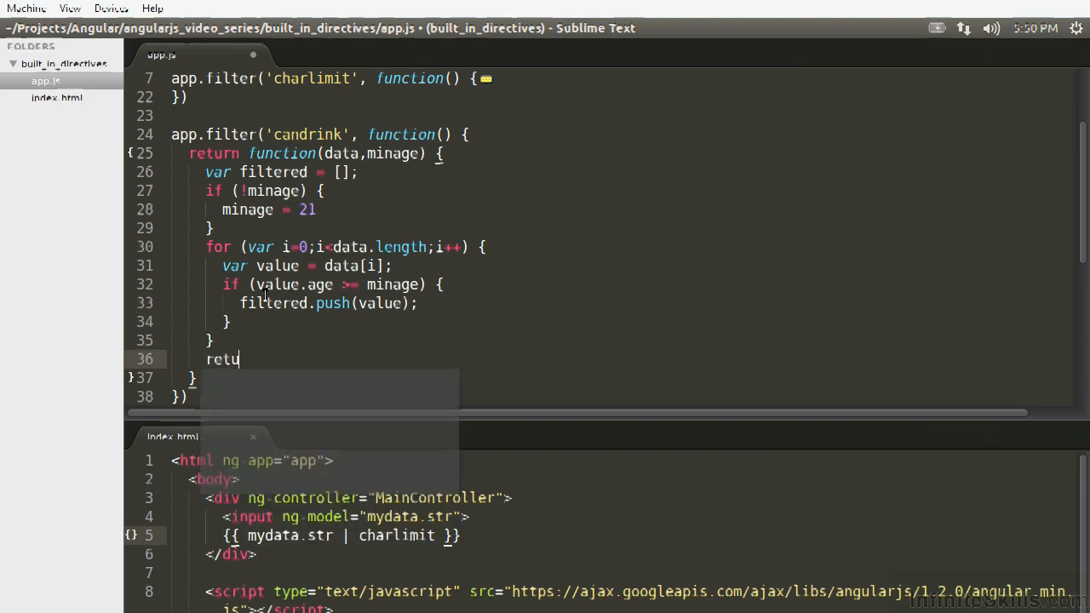
{"action": "type", "text": "rn filtered;"}
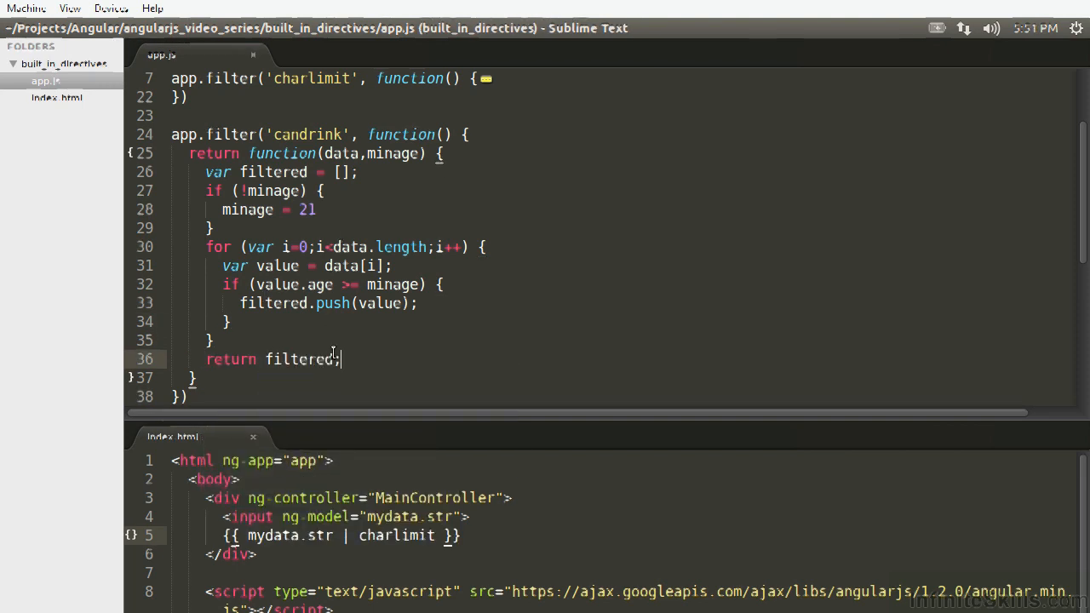
{"action": "mouse_move", "coordinate": [374, 336]}
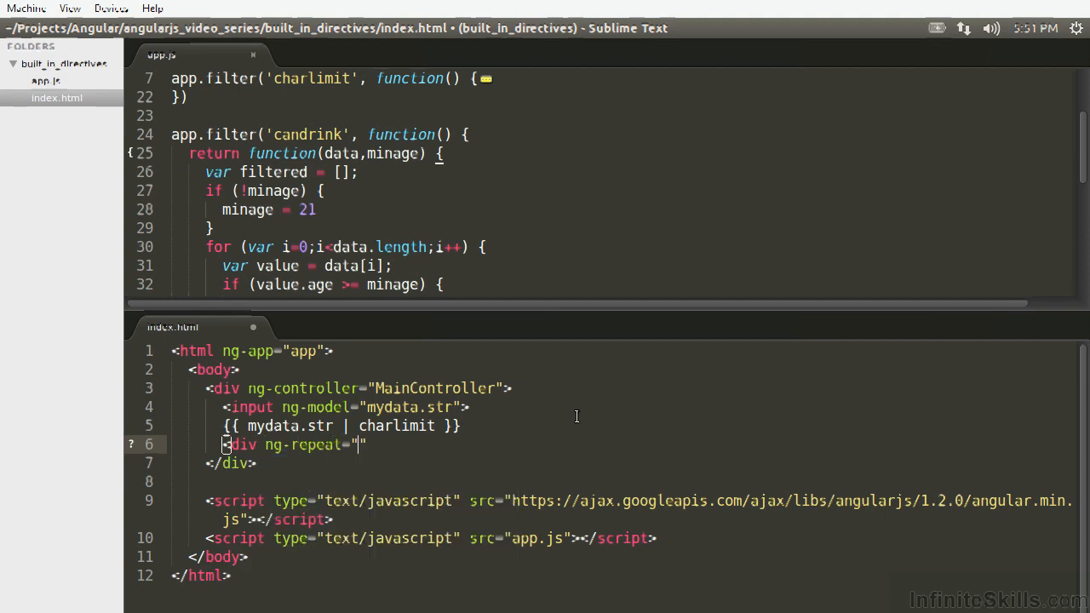
Add ng-repeat 'user in mydata.arr | candrink' to index.html and comment out the old lines.
{"action": "type", "text": "user in"}
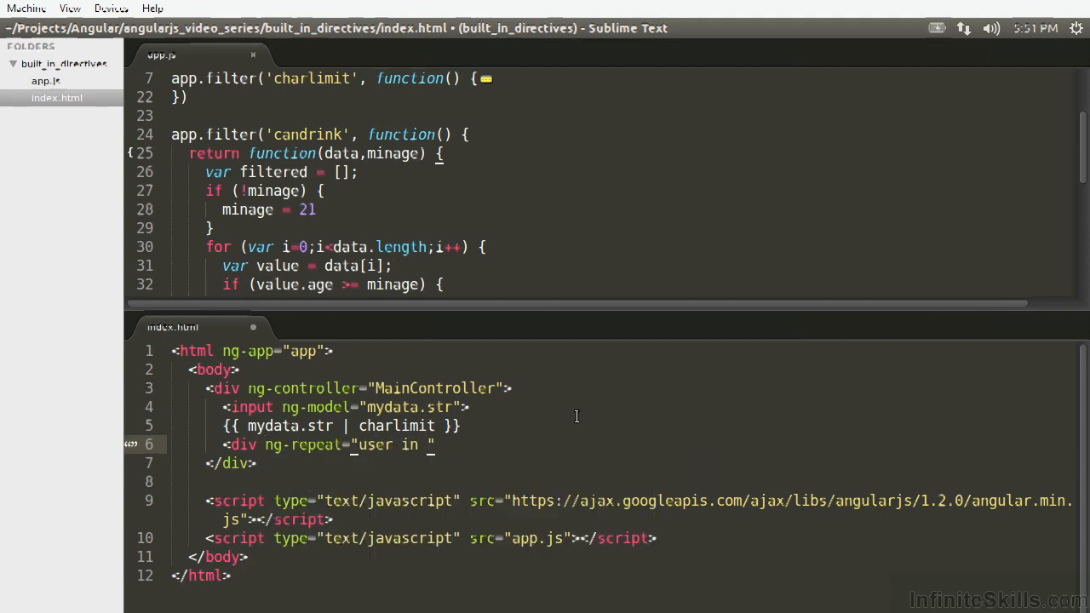
{"action": "scroll", "scroll_direction": "up", "scroll_amount": 3}
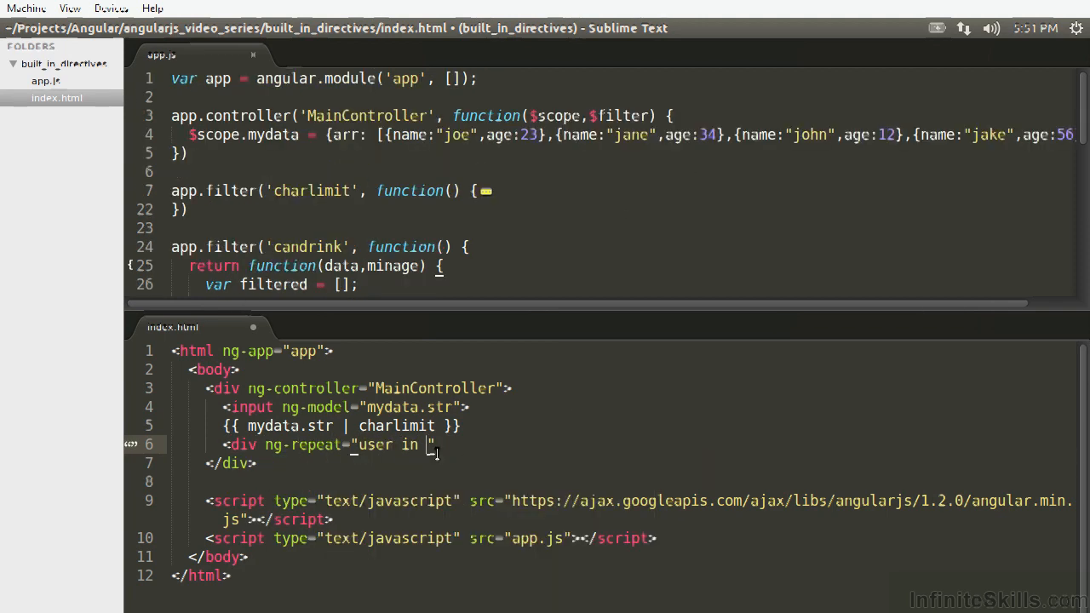
{"action": "type", "text": "mydata.arr |"}
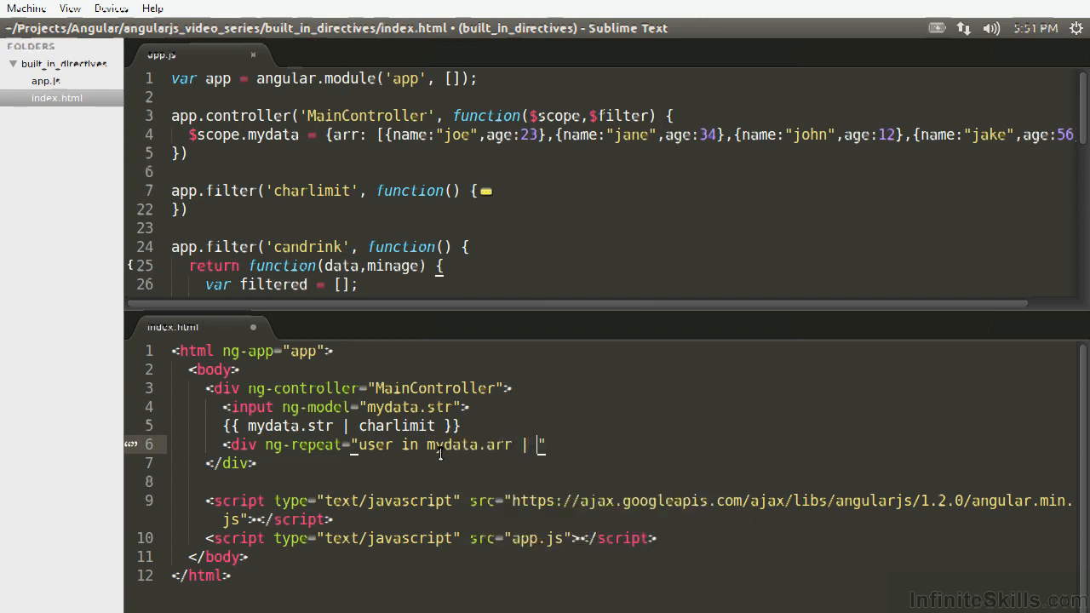
{"action": "type", "text": "candrink"}
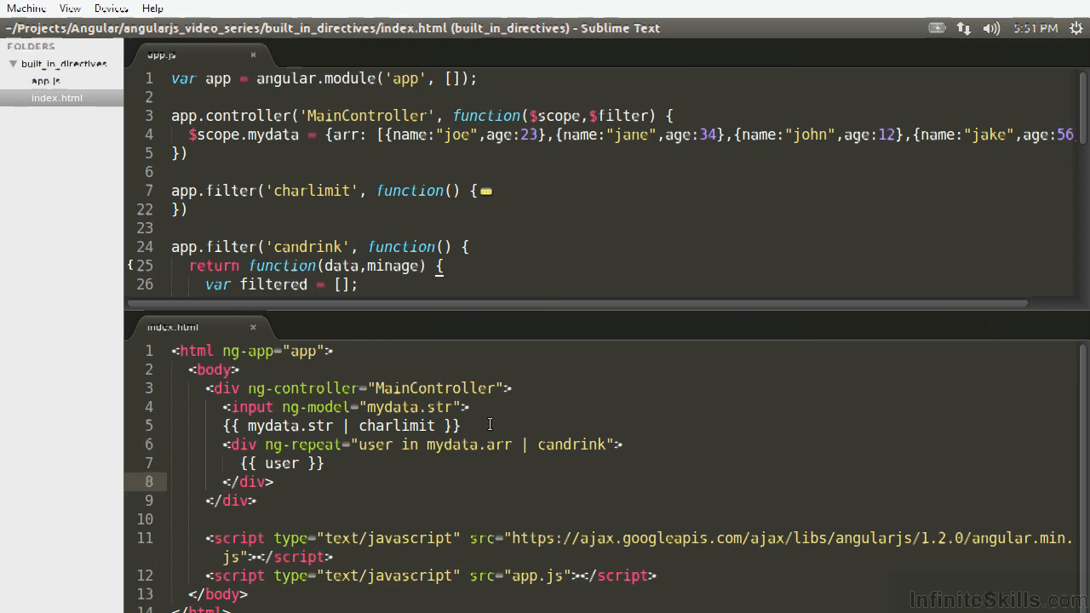
{"action": "key", "text": "ctrl+/"}
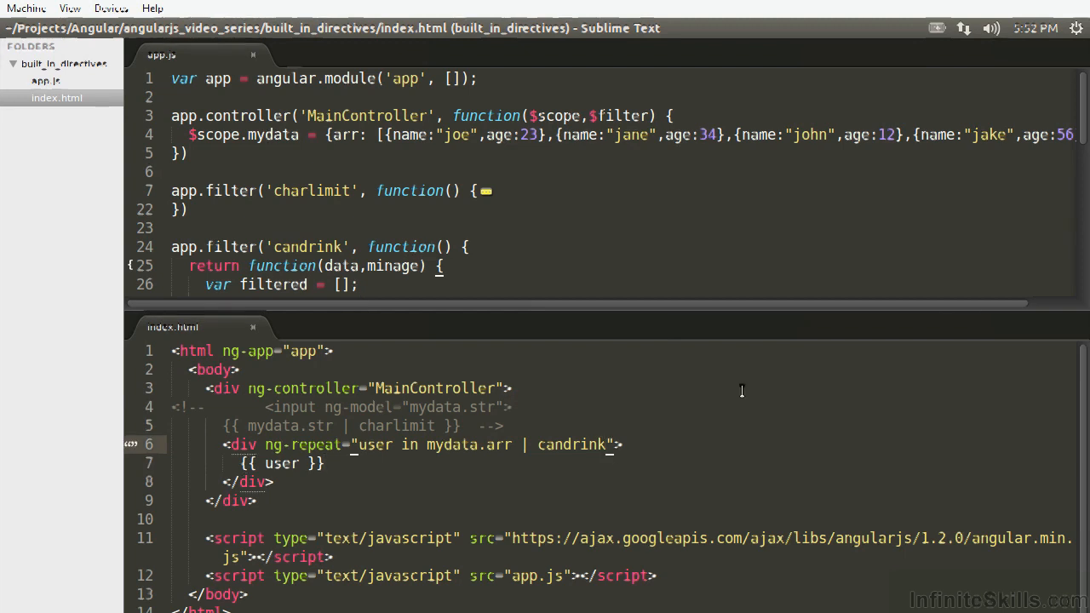
Pass mydata.str to candrink as the minimum age, replacing the trial value 25.
{"action": "type", "text": ":"}
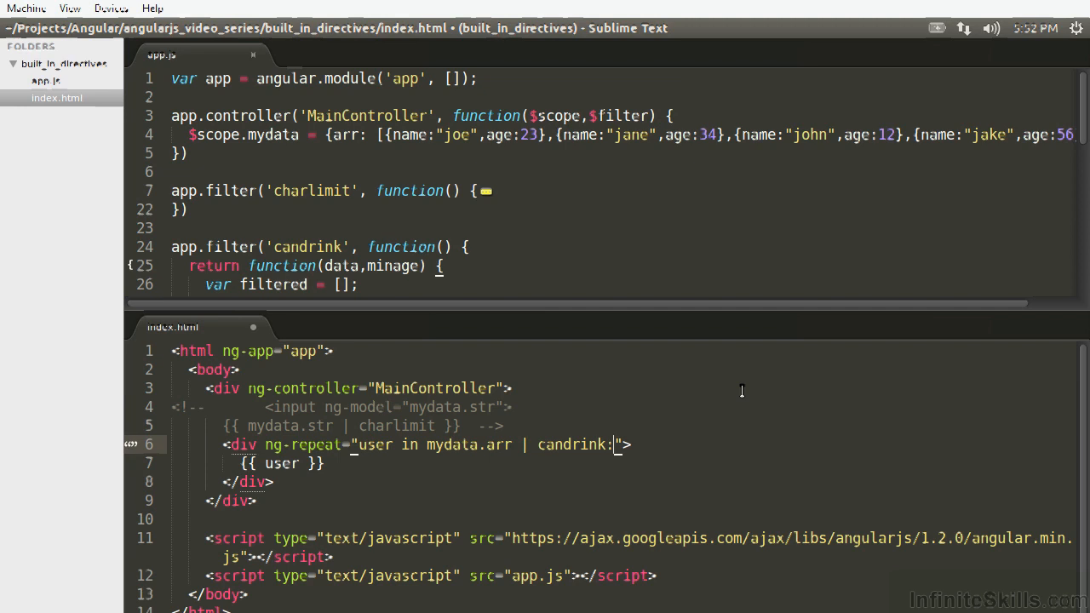
{"action": "type", "text": "25"}
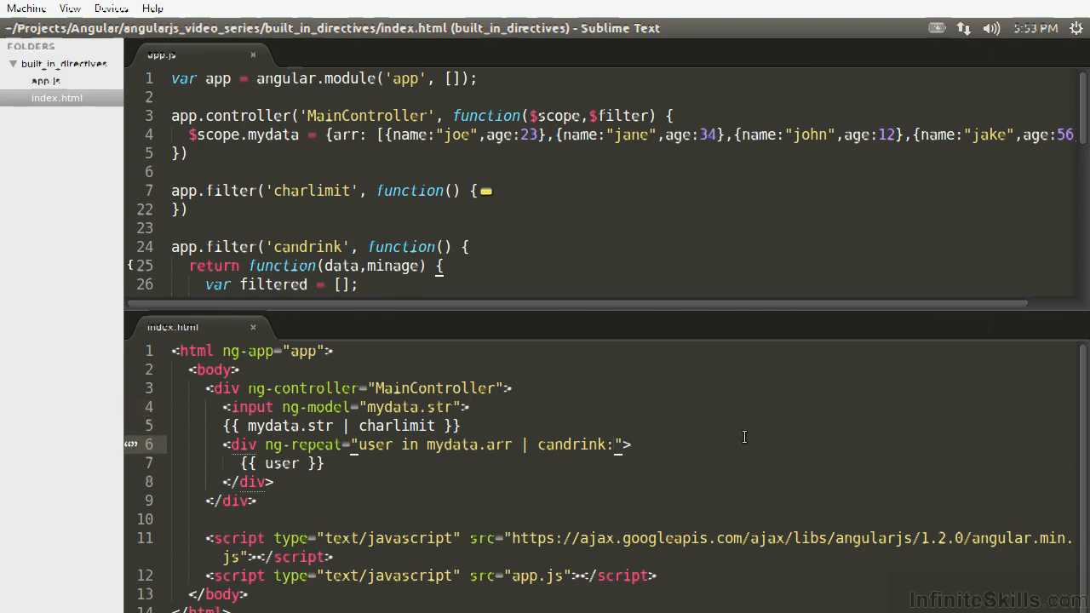
{"action": "type", "text": "mydata.str"}
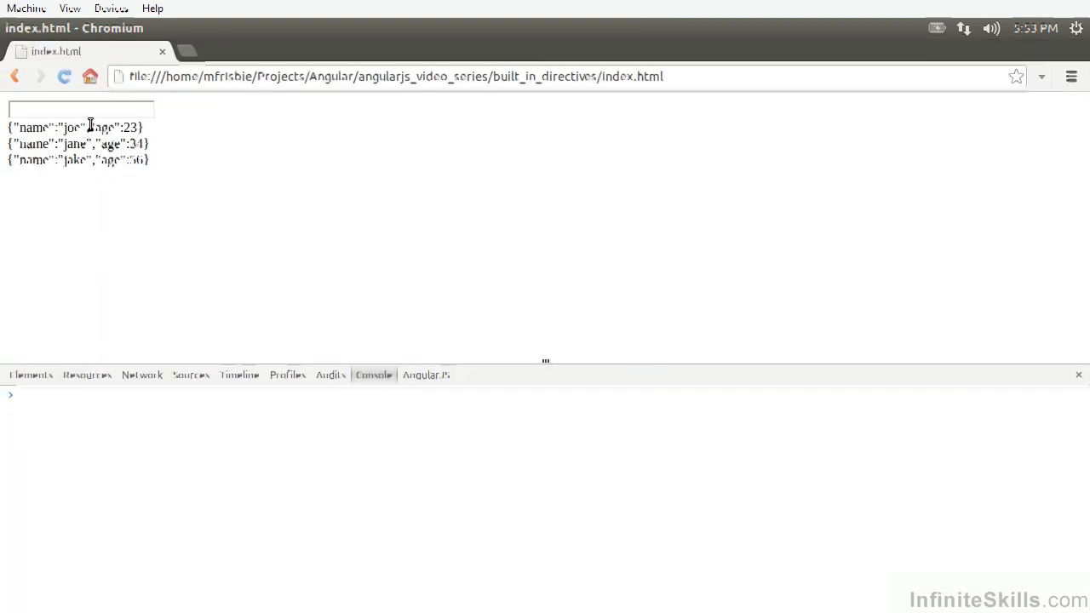
{"action": "mouse_move", "coordinate": [258, 102]}
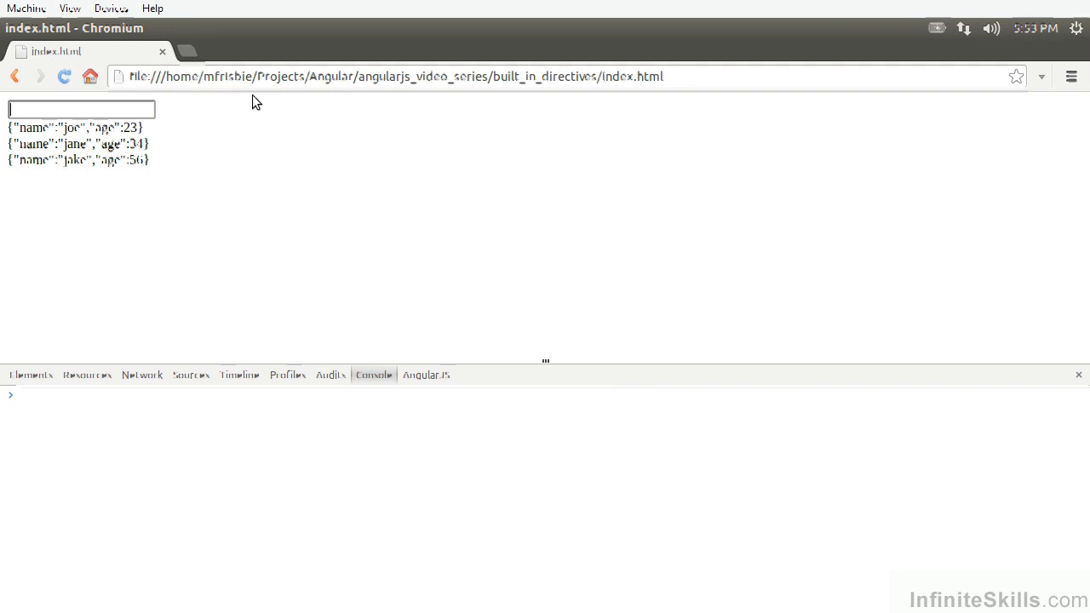
Enter 10 in Chromium's input box so all four users are listed.
{"action": "type", "text": "10"}
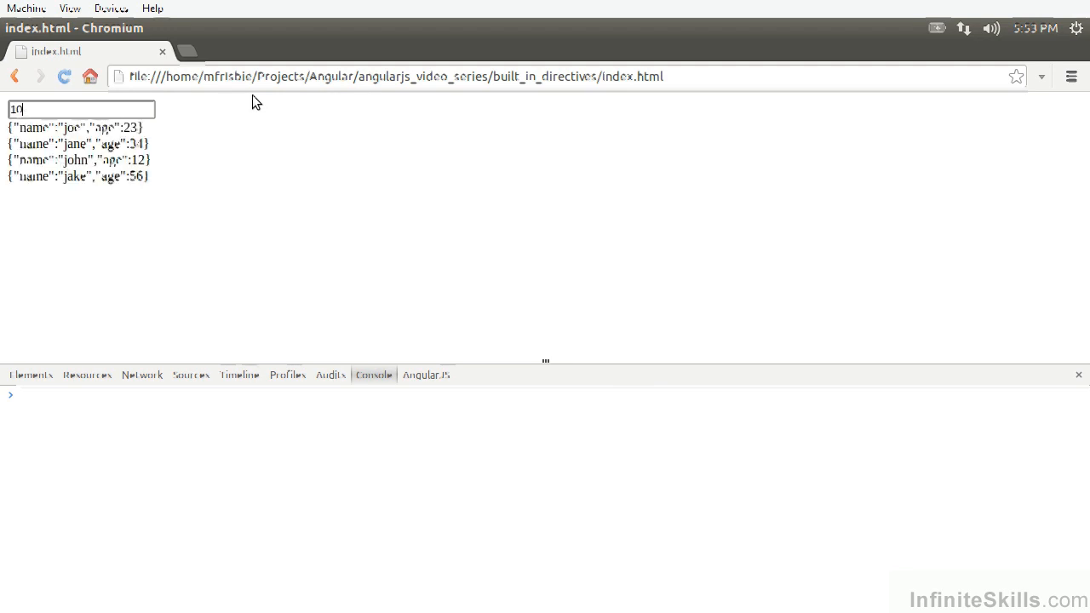
{"action": "key", "text": "Backspace"}
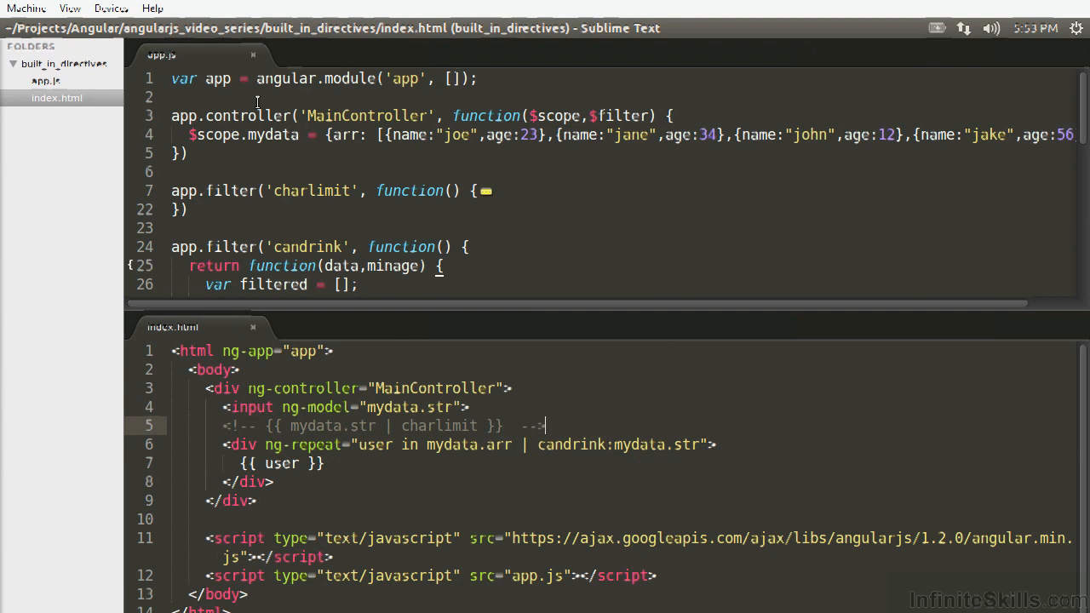
{"action": "mouse_move", "coordinate": [418, 324]}
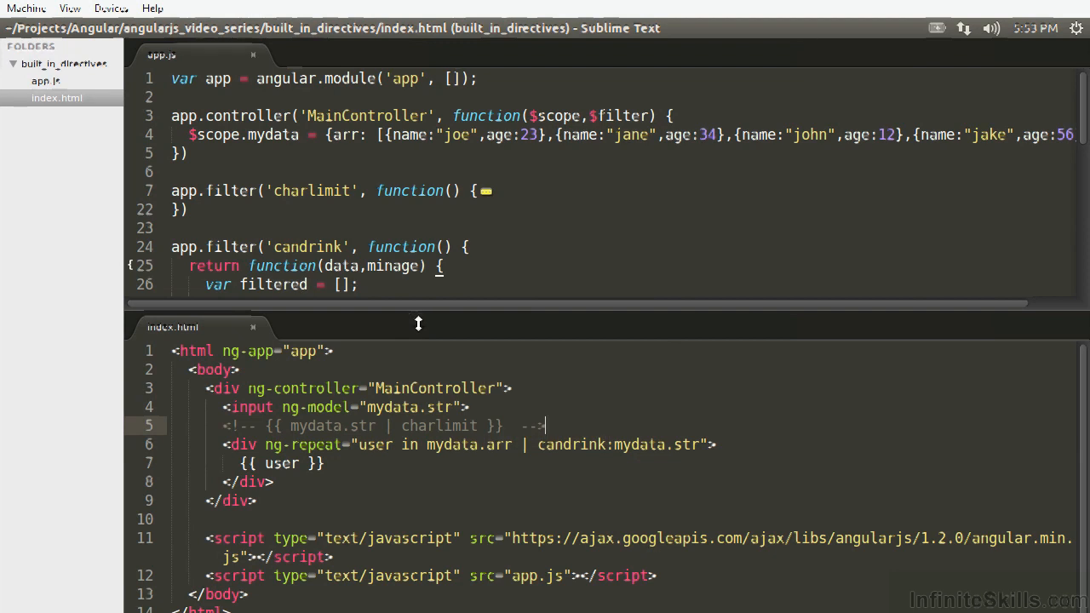
Drag the split divider down and scroll through the charlimit and candrink filters.
{"action": "left_click_drag", "start_coordinate": [417, 324], "coordinate": [417, 507]}
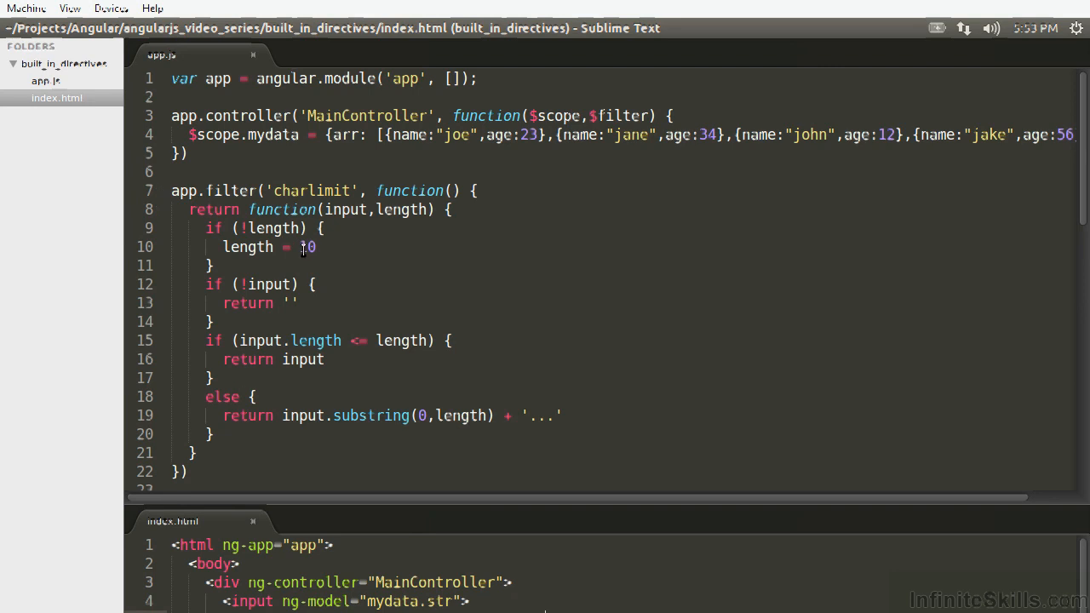
{"action": "scroll", "scroll_direction": "down", "scroll_amount": 3}
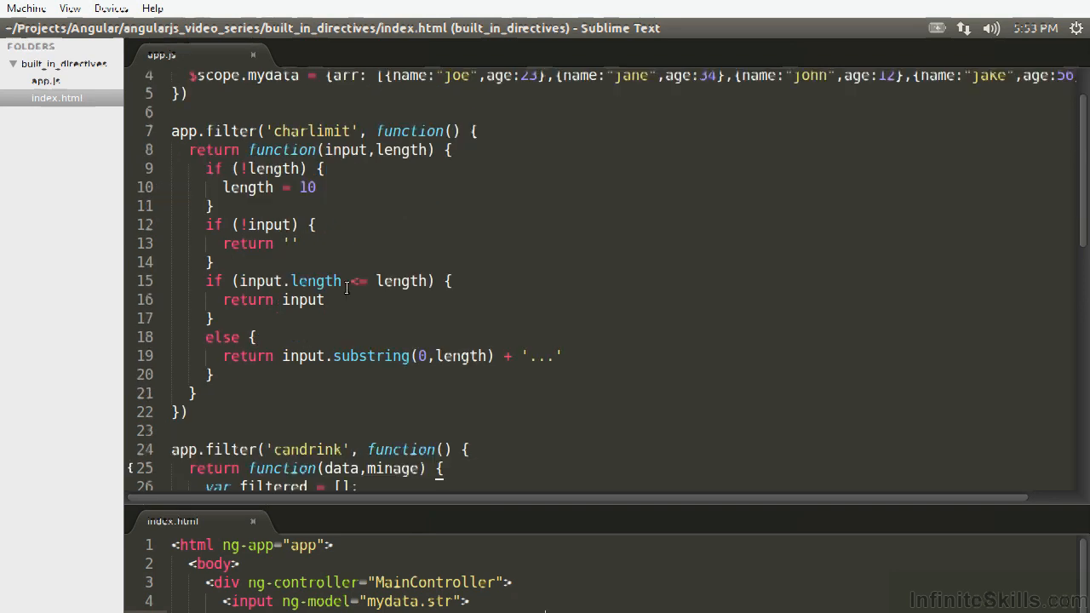
{"action": "scroll", "scroll_direction": "down", "scroll_amount": 3}
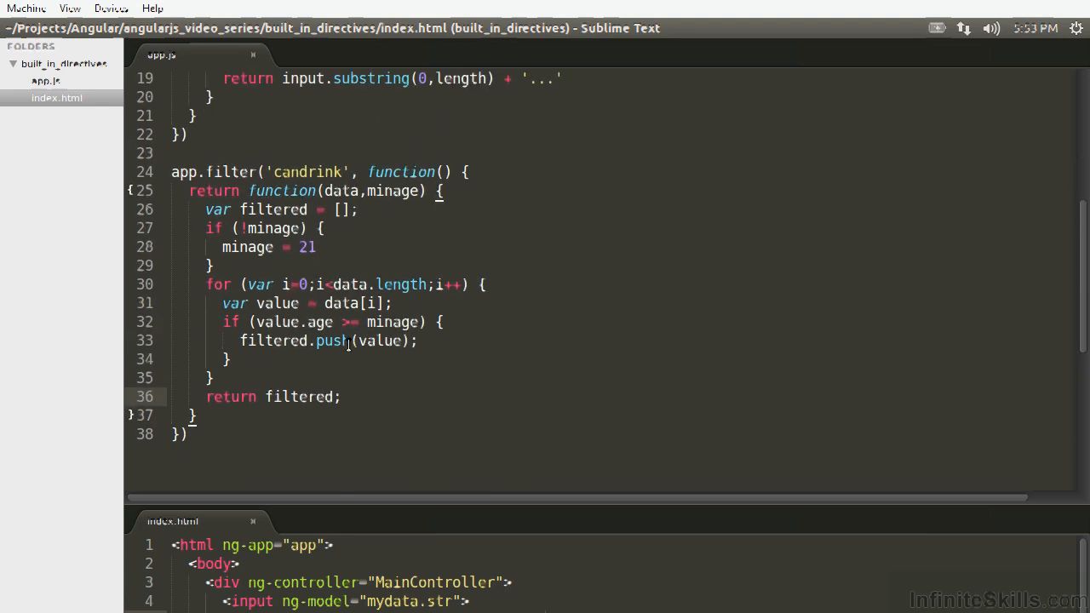
{"action": "scroll", "scroll_direction": "up", "scroll_amount": 3}
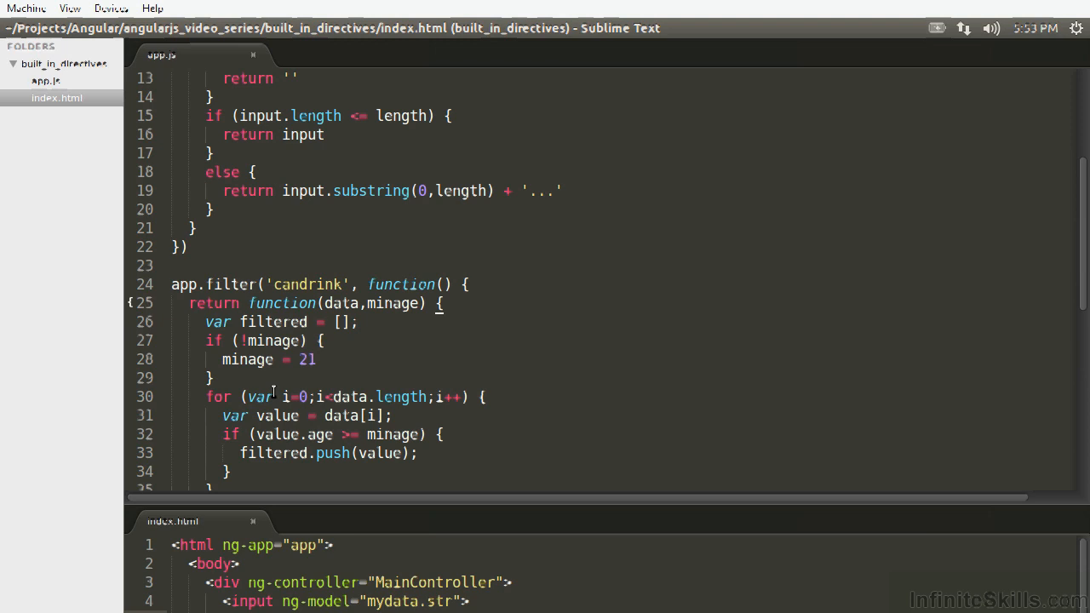
{"action": "scroll", "scroll_direction": "up", "scroll_amount": 3}
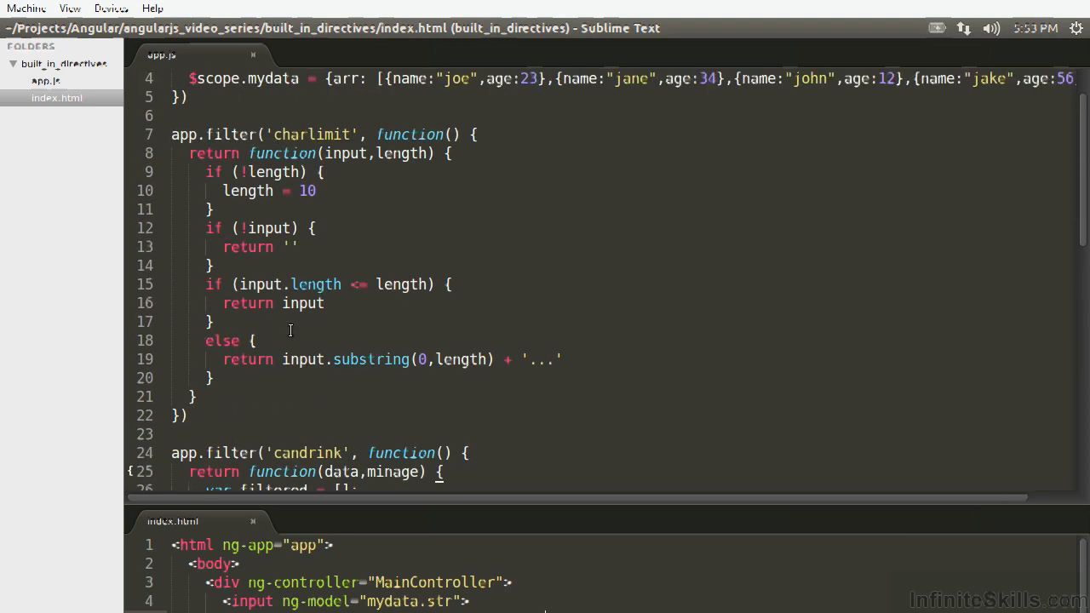
{"action": "mouse_move", "coordinate": [288, 326]}
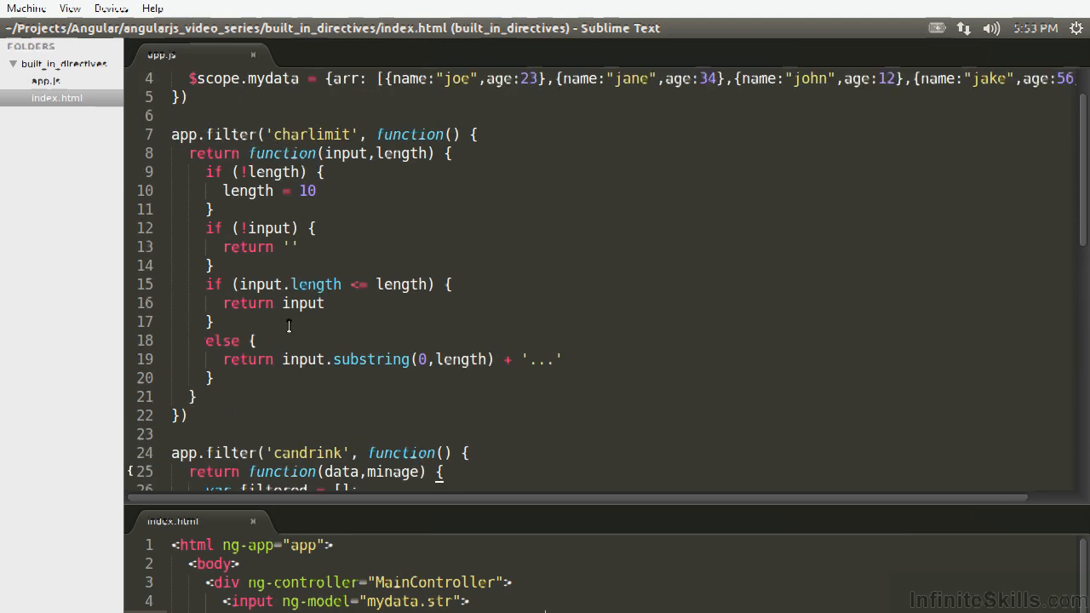
{"action": "mouse_move", "coordinate": [286, 312]}
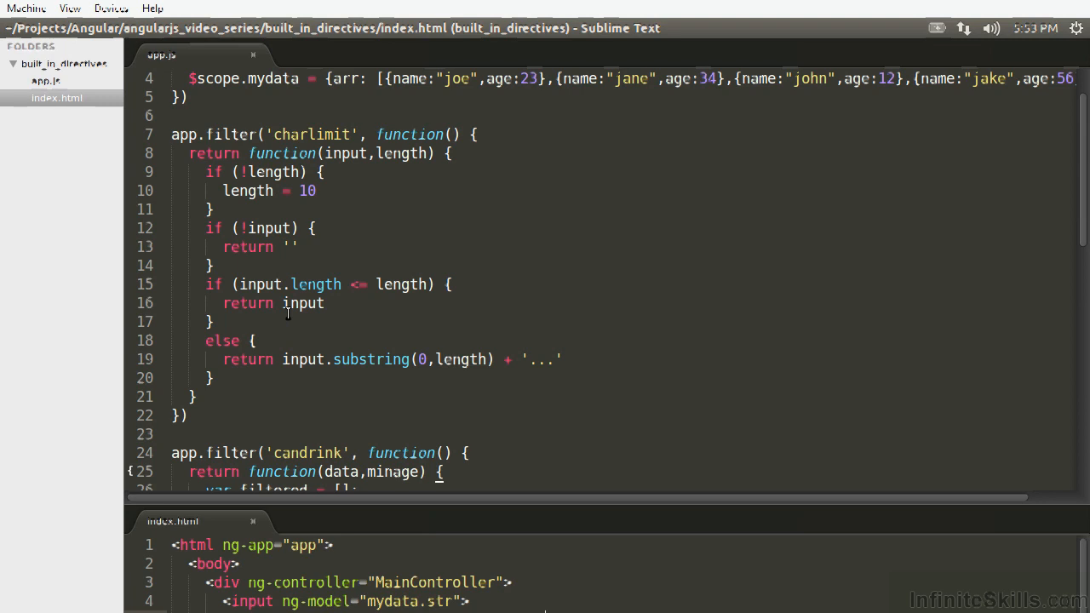